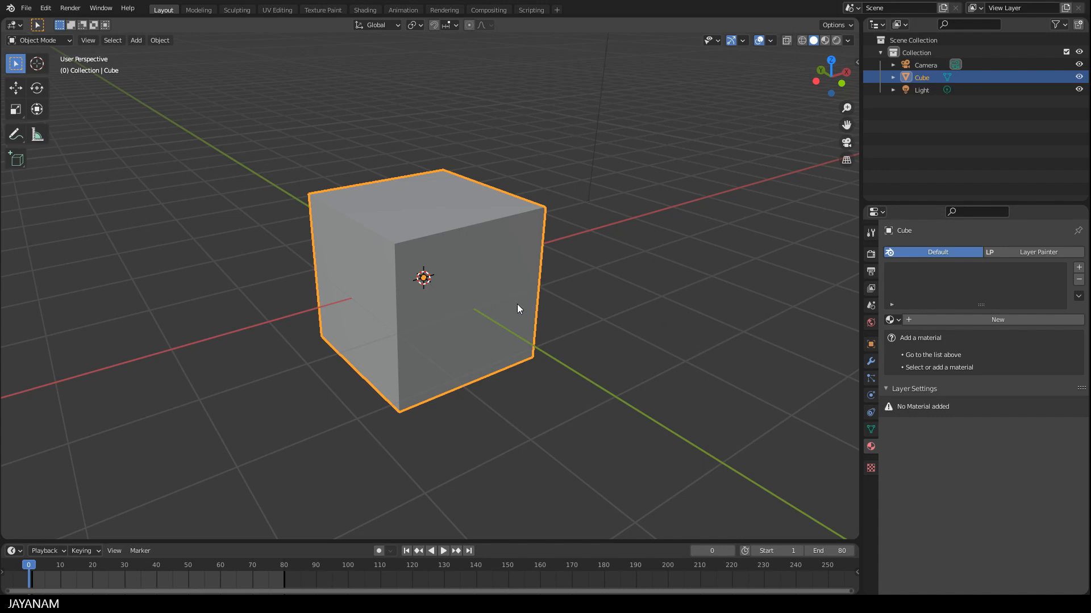
mouse_move(1028, 276)
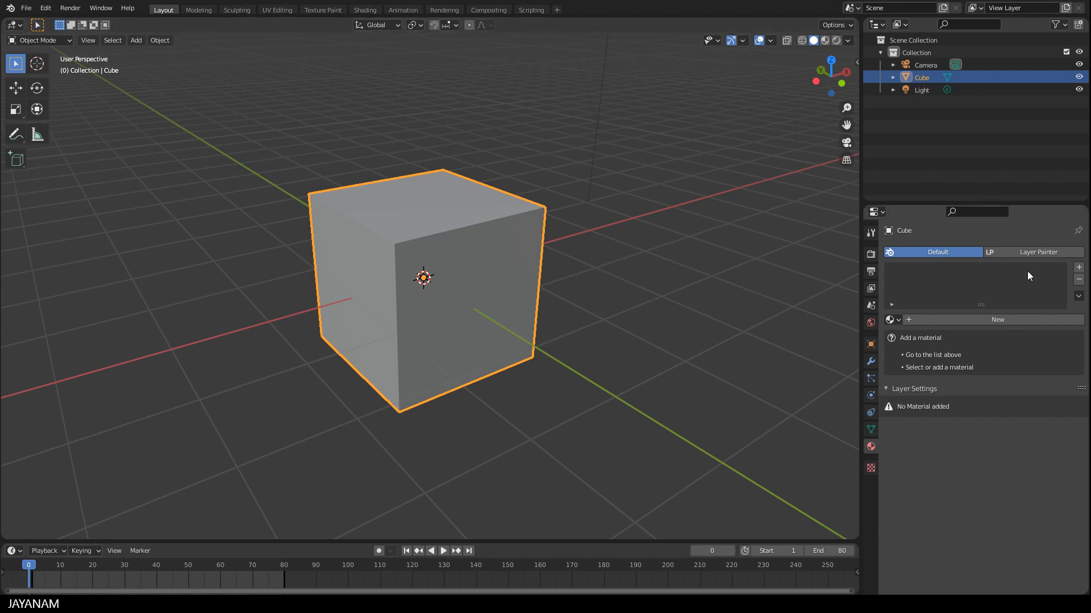
Switch the Cube's material panel to the Layer Painter tab and enter Edit Mode
click(1035, 252)
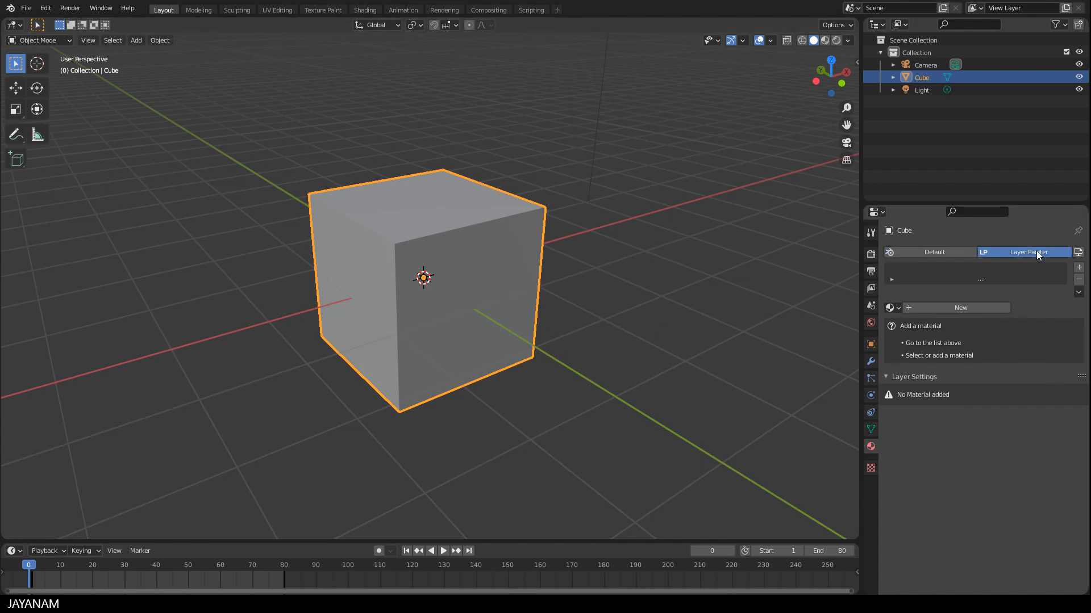
mouse_move(727, 429)
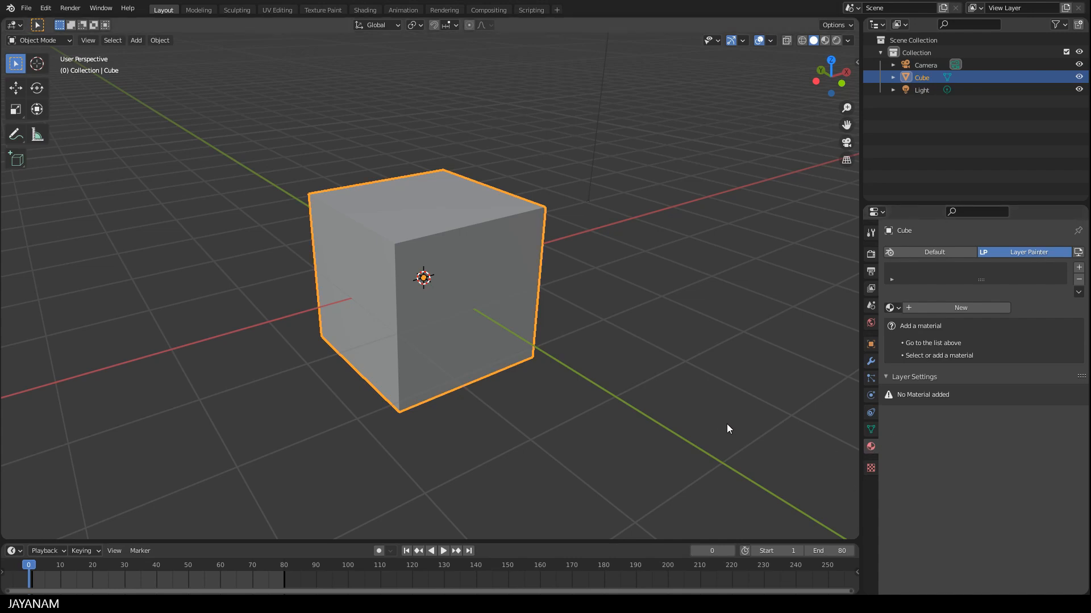
key(Tab)
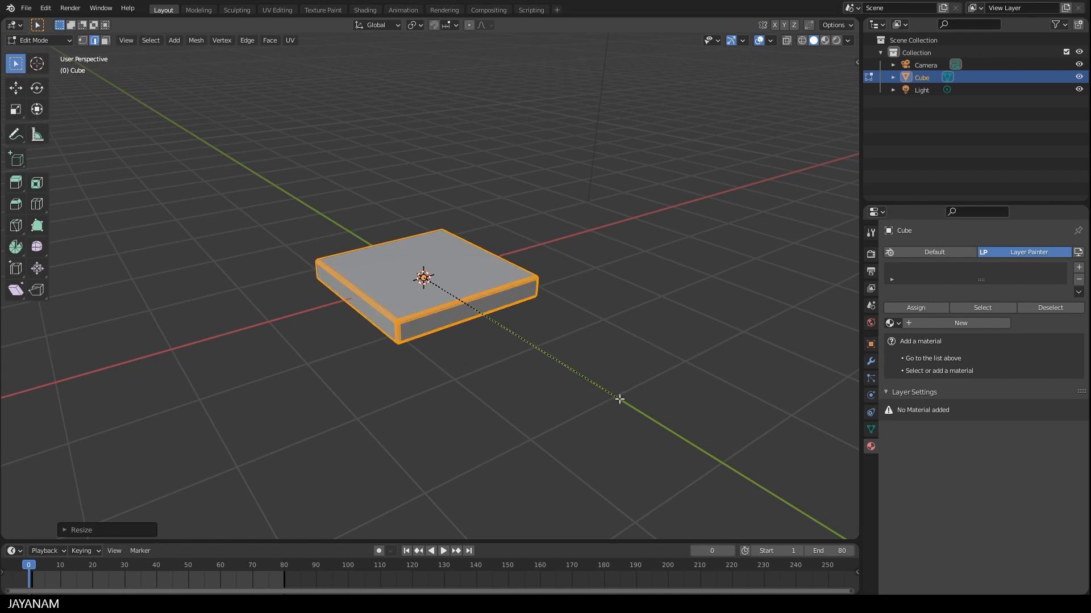
Apply Shade Smooth to the flattened slab
right_click(445, 289)
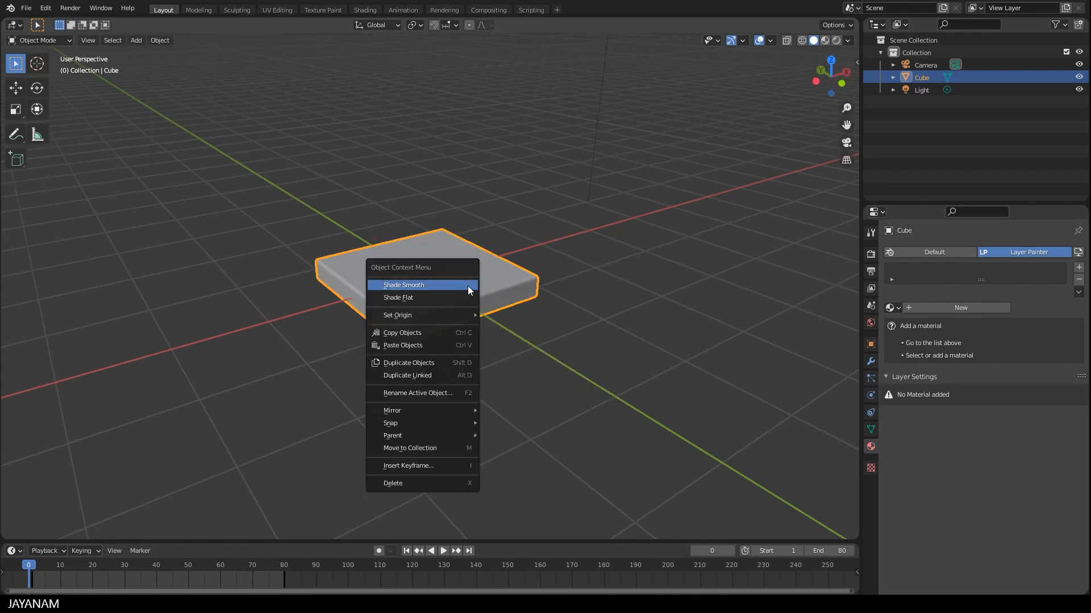
click(404, 285)
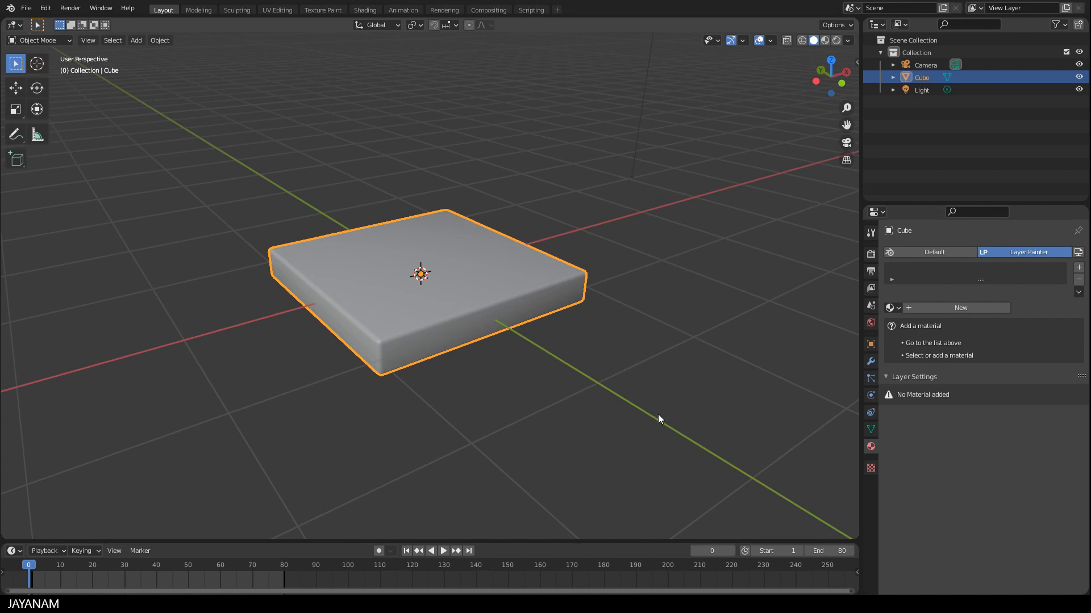
mouse_move(623, 313)
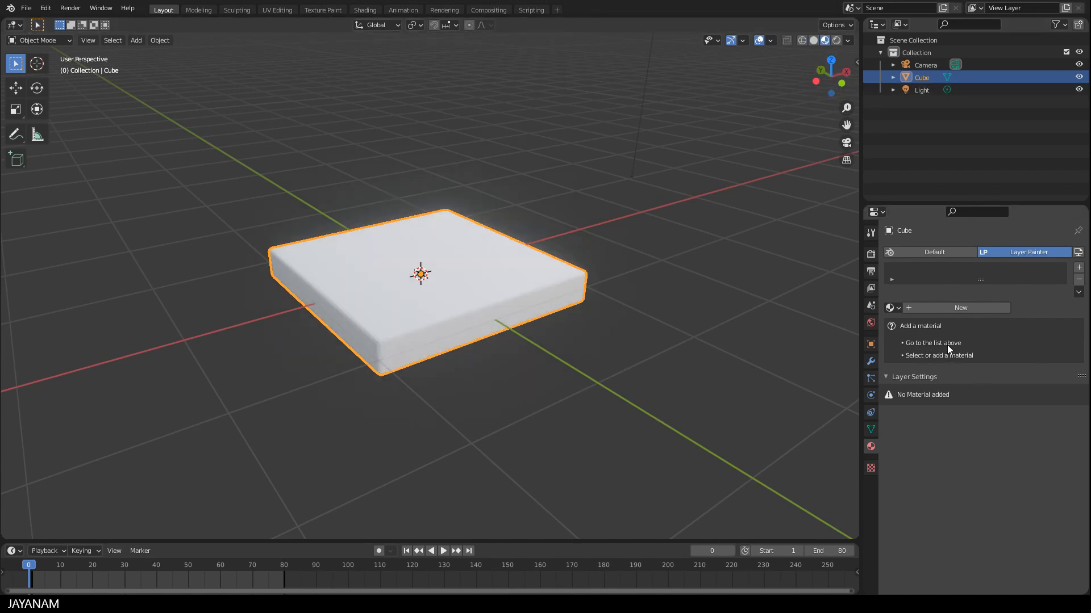
mouse_move(964, 356)
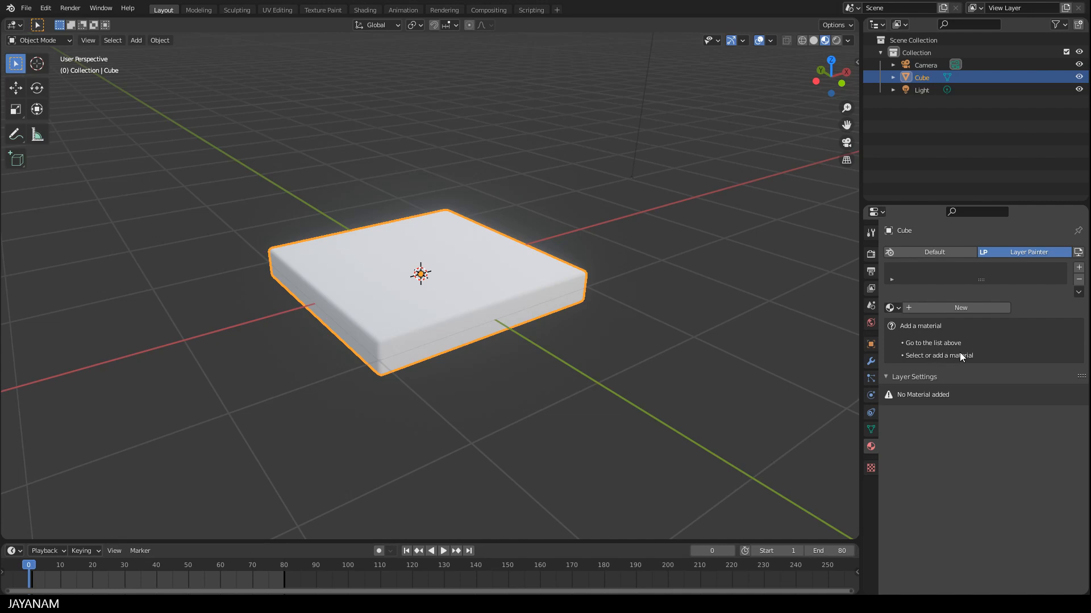
Create a material named 'Paint' and apply the Blender PBR preset to it
click(961, 307)
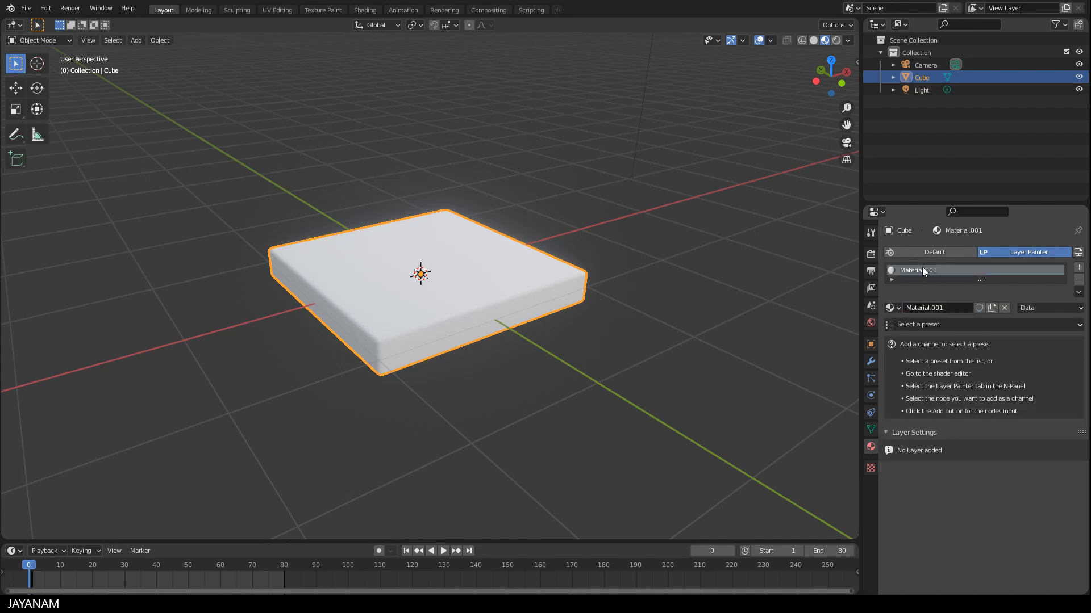
double_click(939, 269)
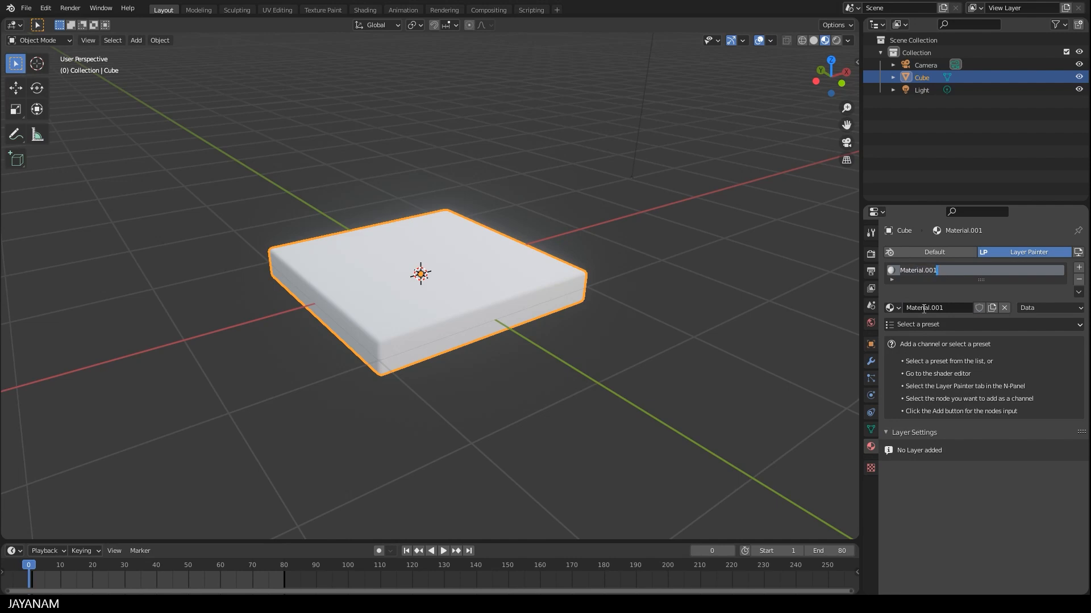
text(P)
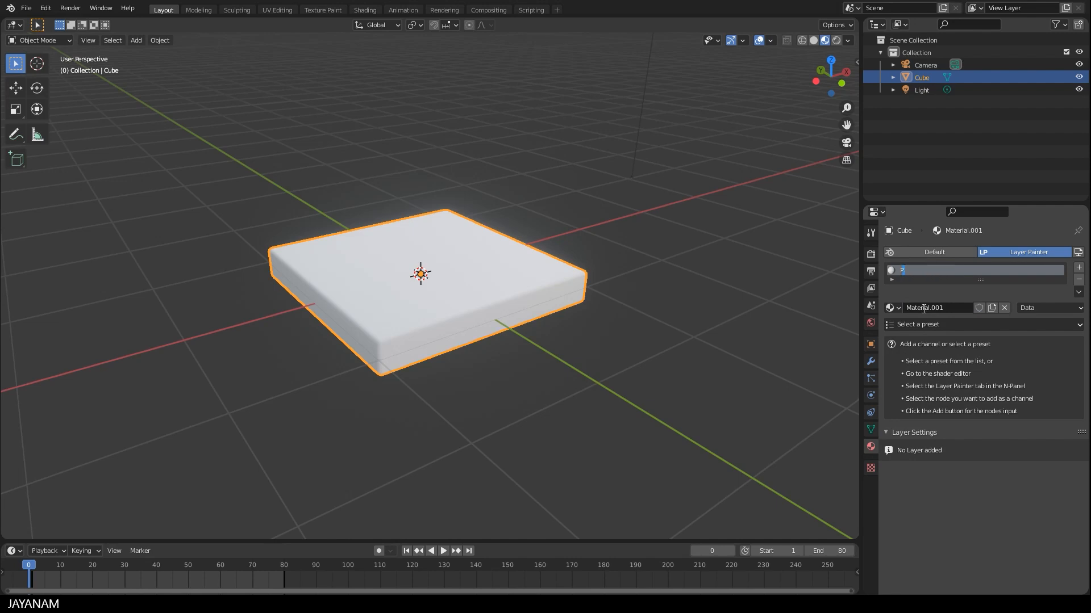
text(Paint)
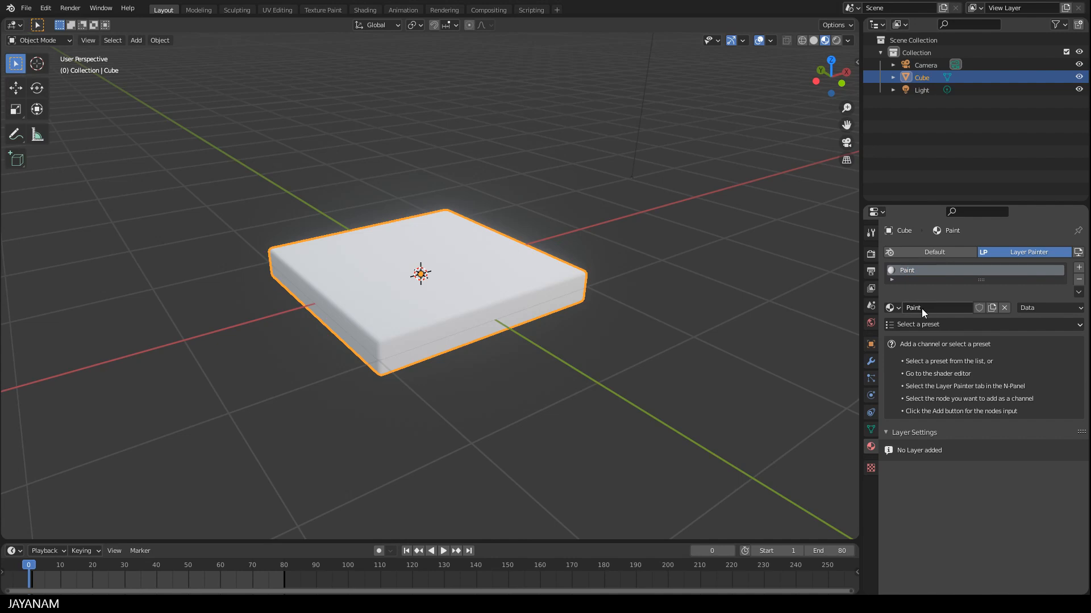
click(946, 325)
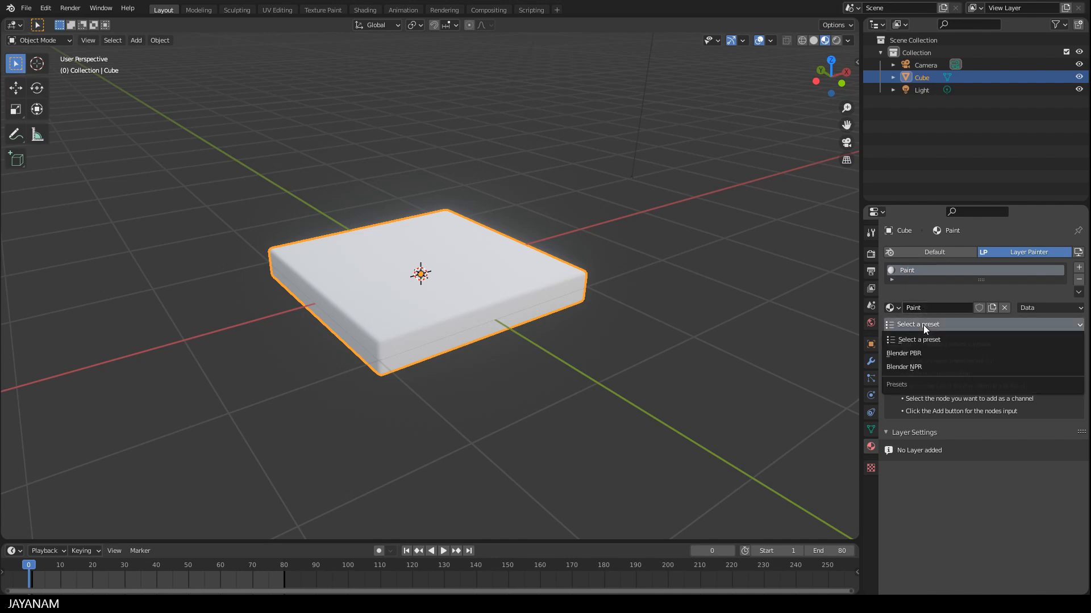
mouse_move(914, 353)
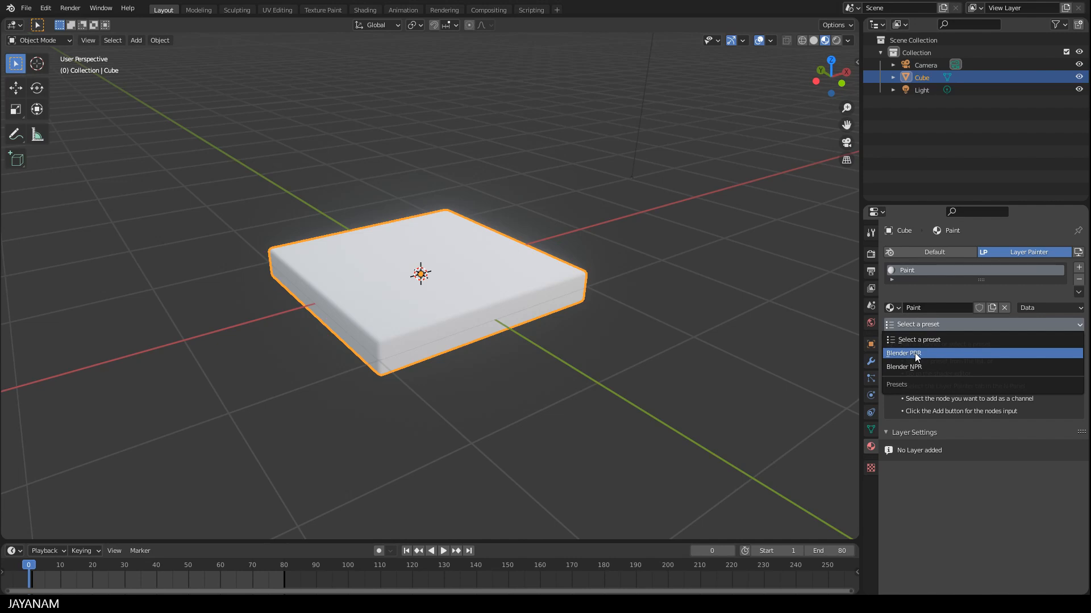
click(904, 353)
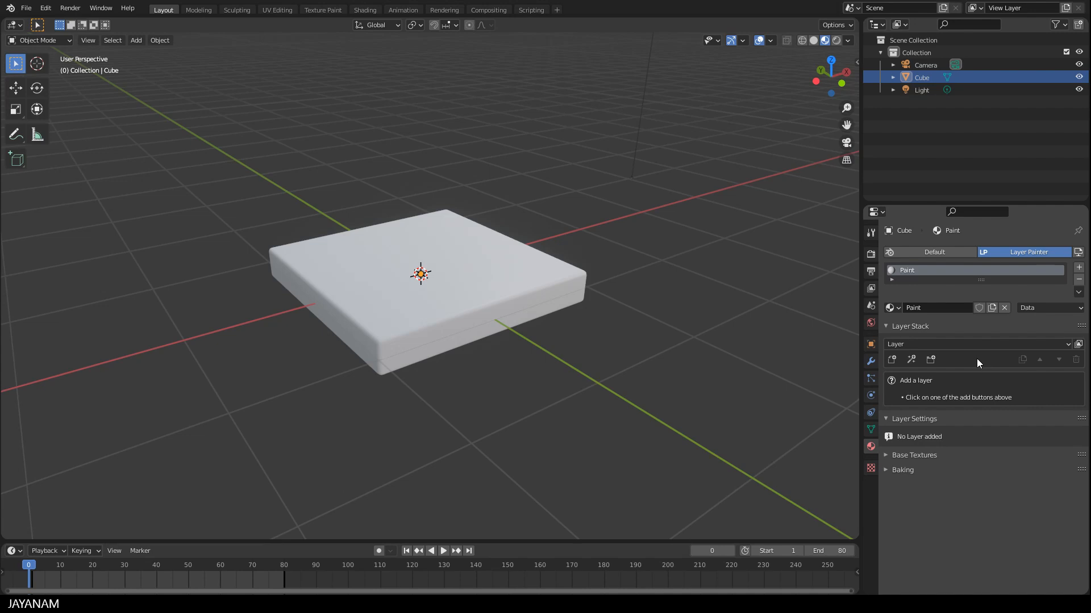
mouse_move(892, 359)
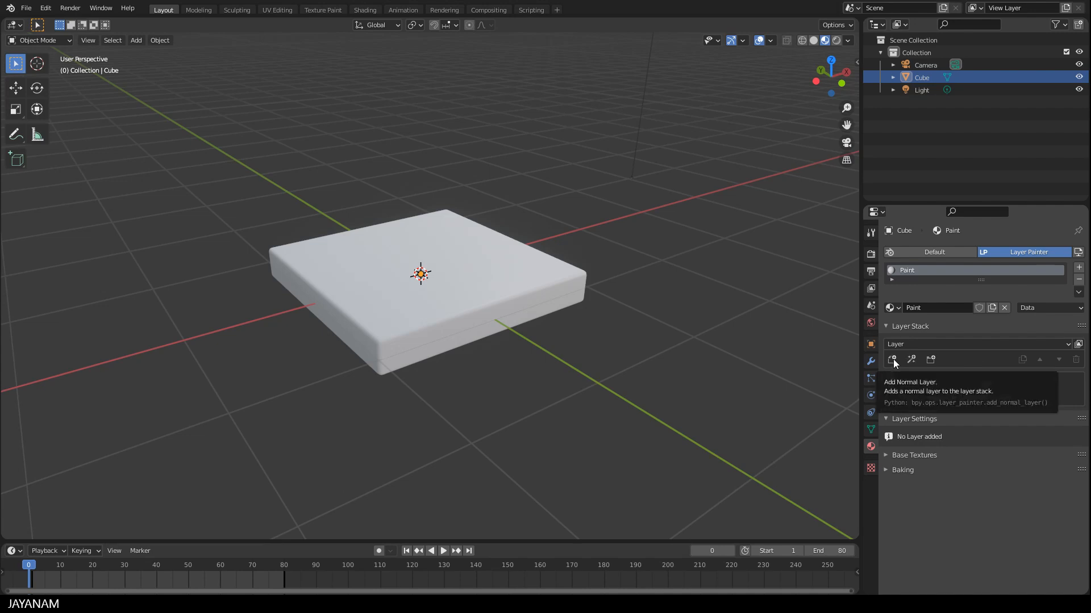
mouse_move(911, 360)
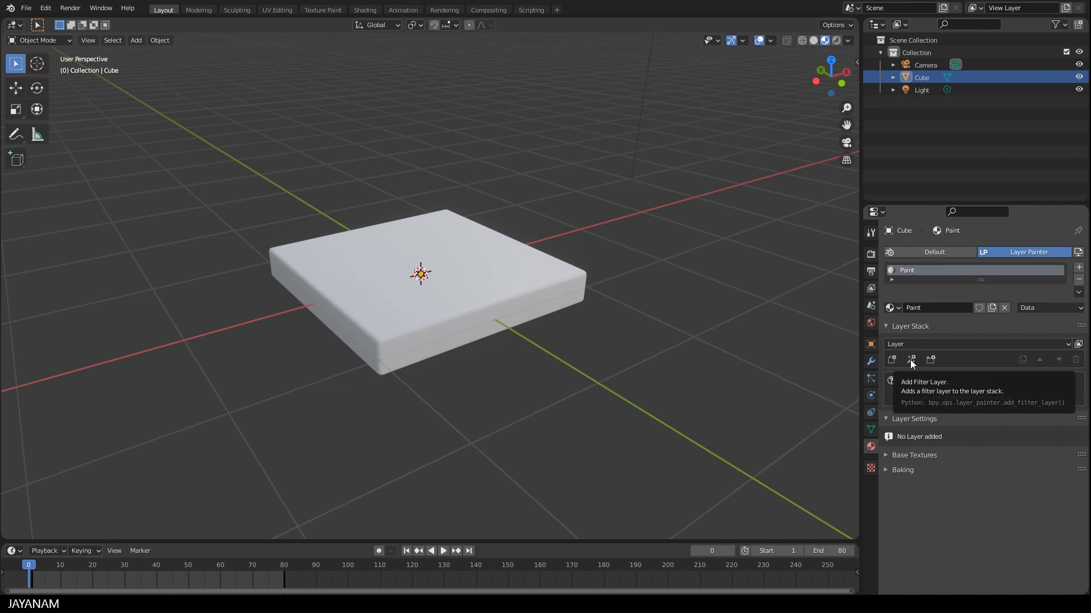
mouse_move(932, 360)
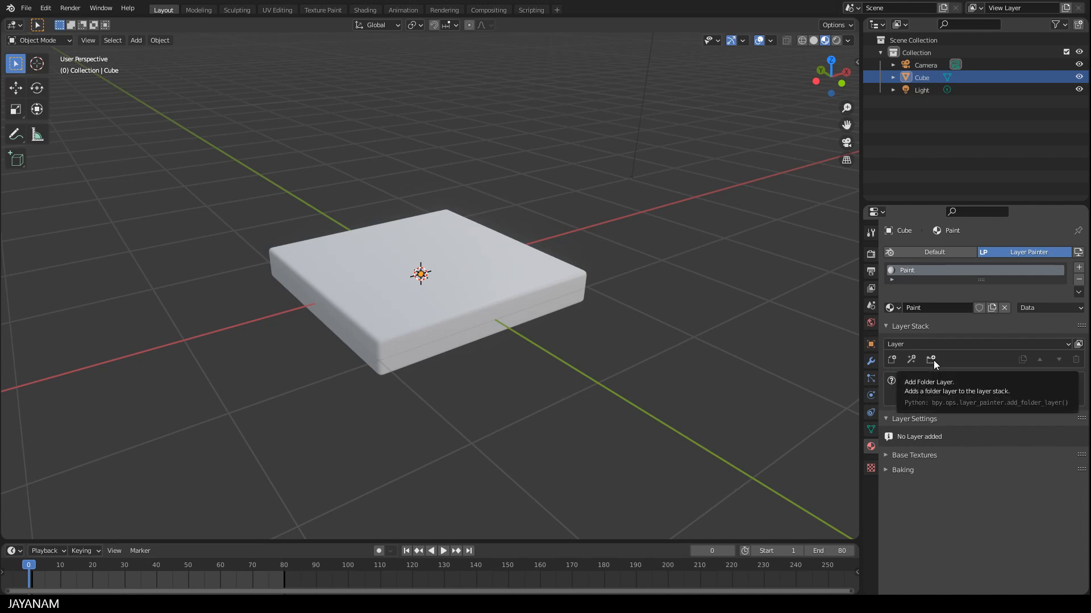
mouse_move(892, 362)
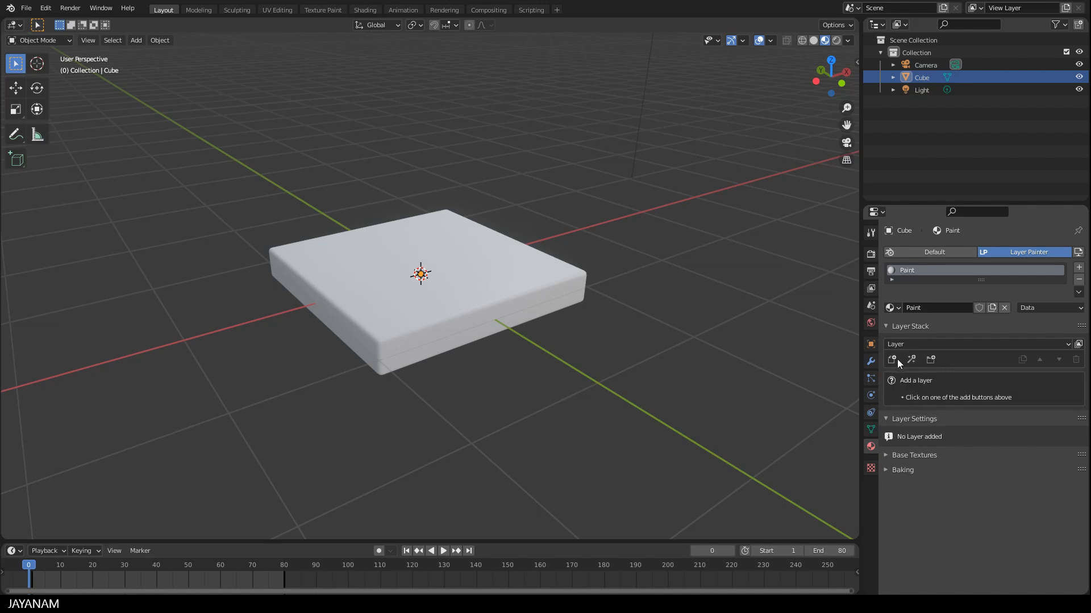
Add a layer named Paint_layer and enable its Roughness and Bump channels
click(893, 360)
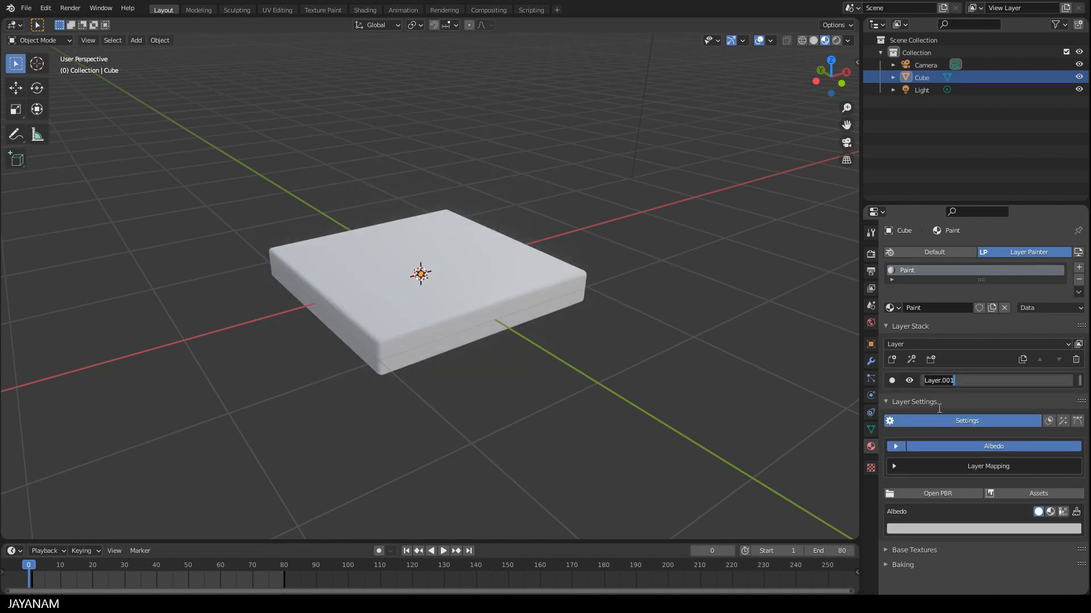
text(Paint_layer)
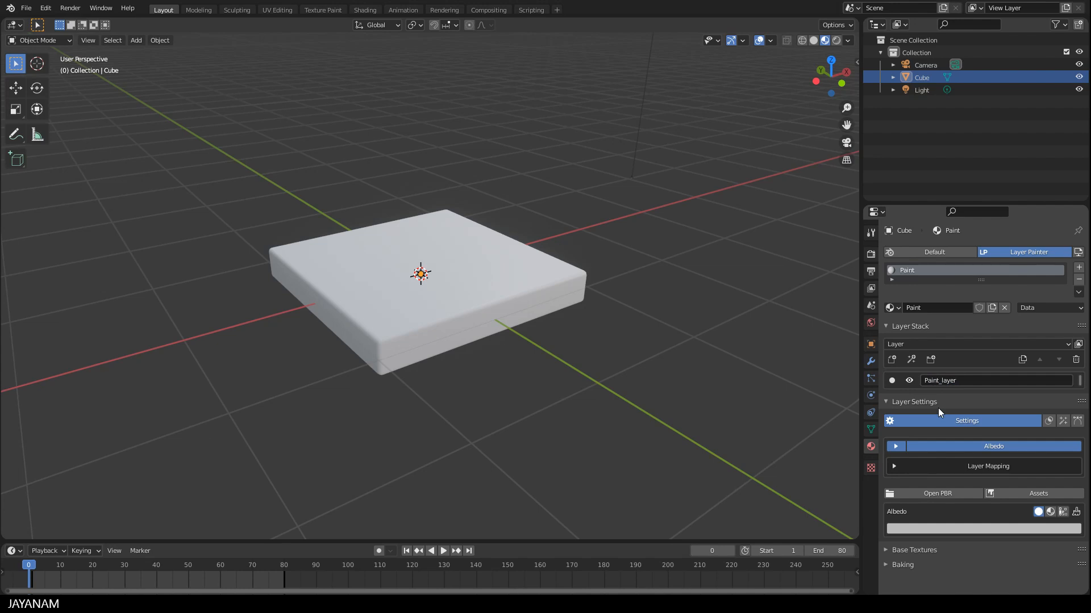
mouse_move(924, 459)
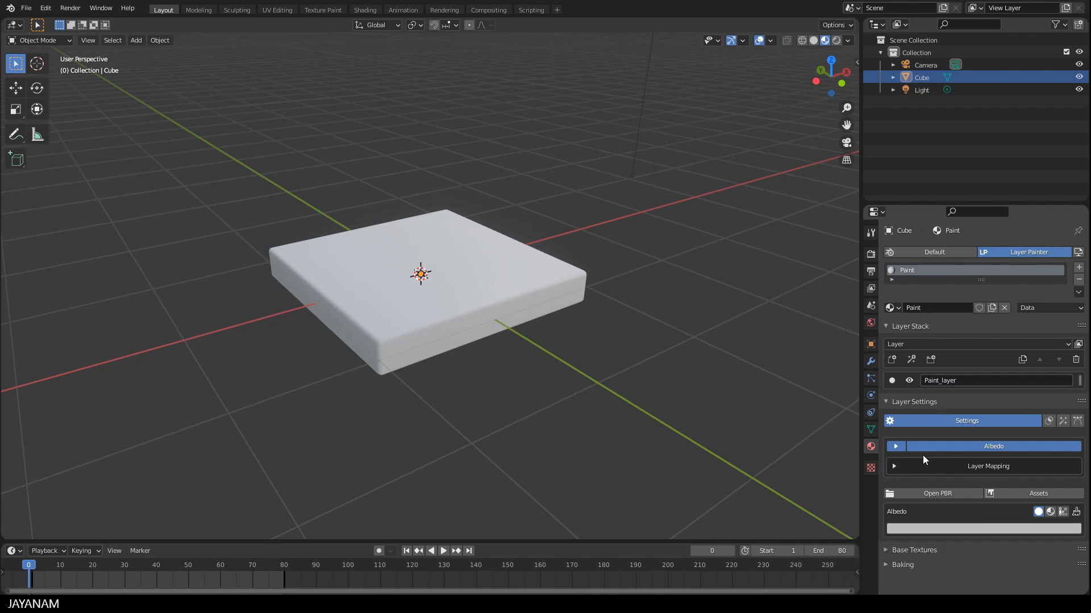
click(895, 446)
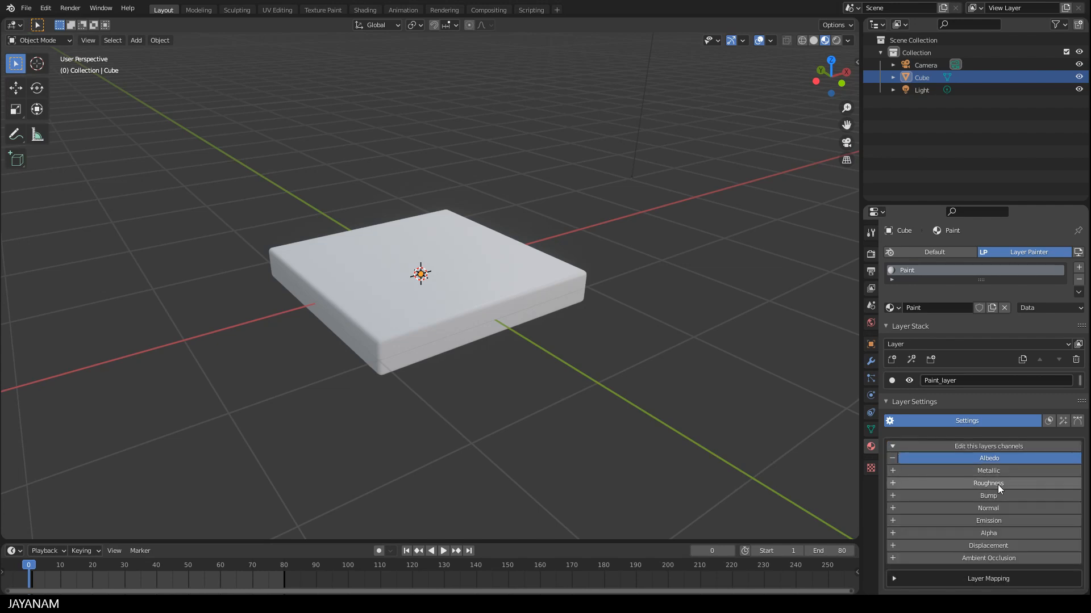
click(988, 483)
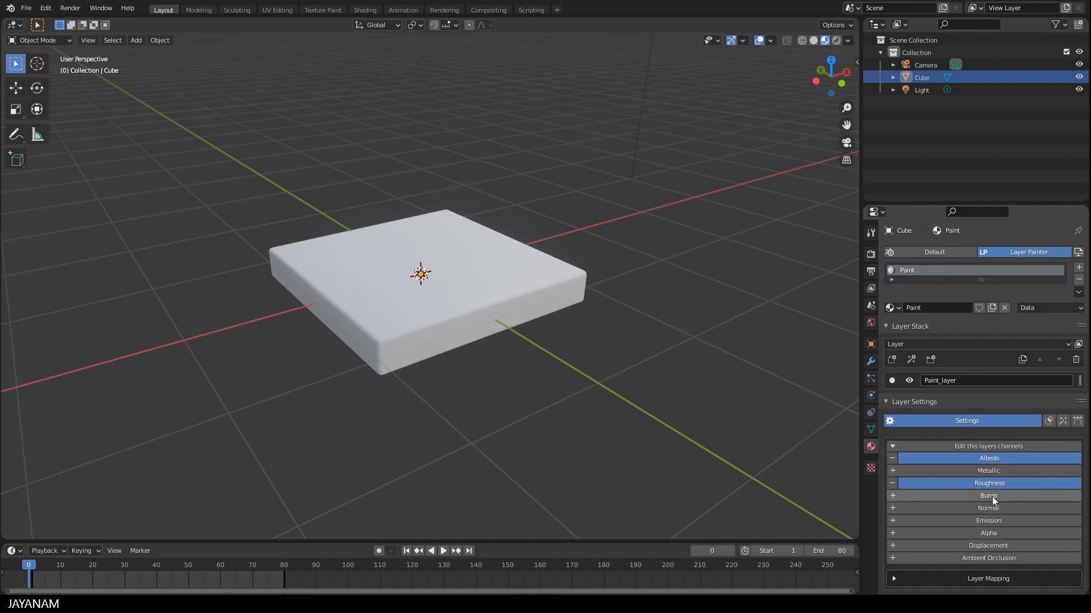
click(987, 496)
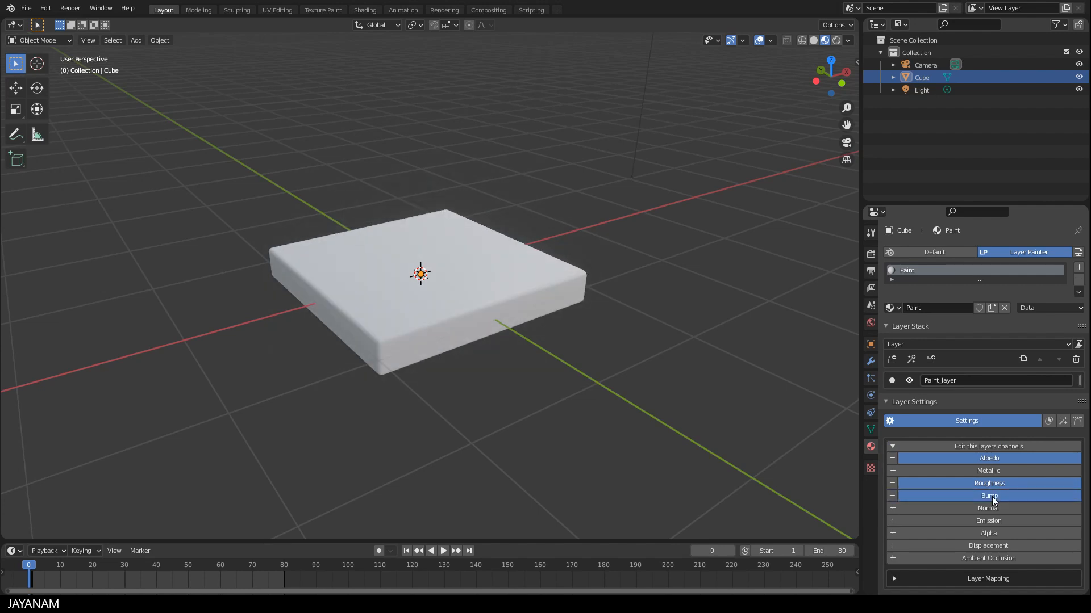
mouse_move(990, 500)
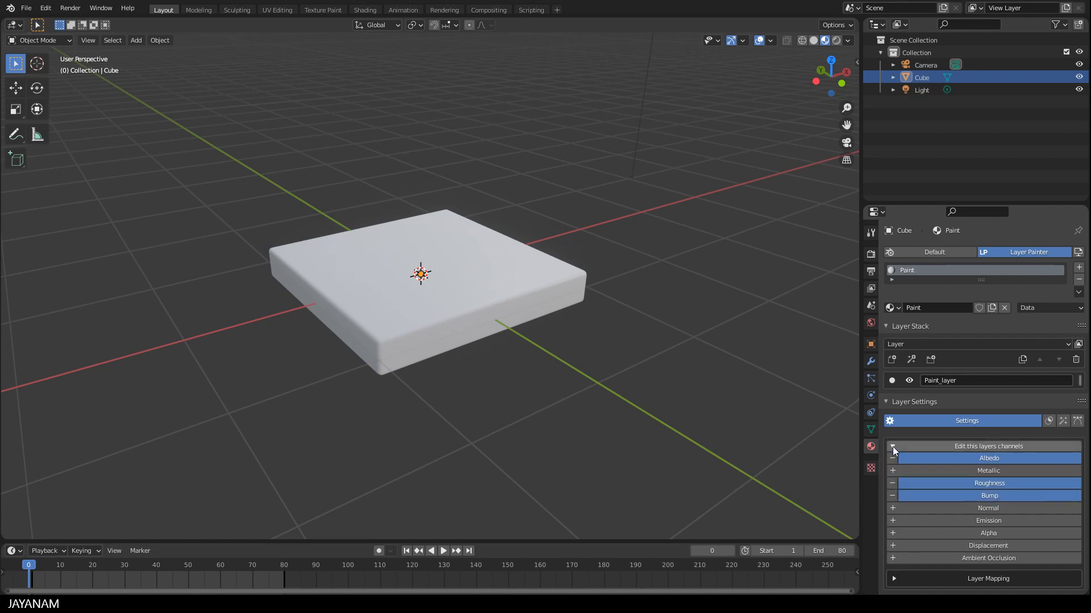
Collapse the channel editor and set Paint_layer roughness to 0.165 and bump to 1.000
click(892, 446)
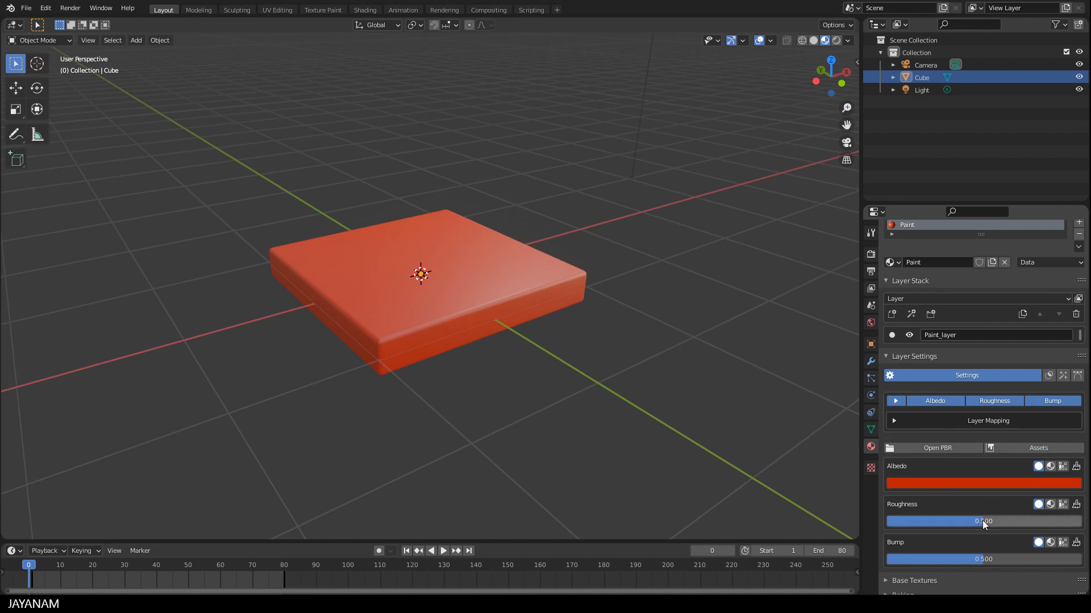
drag(983, 520, 905, 521)
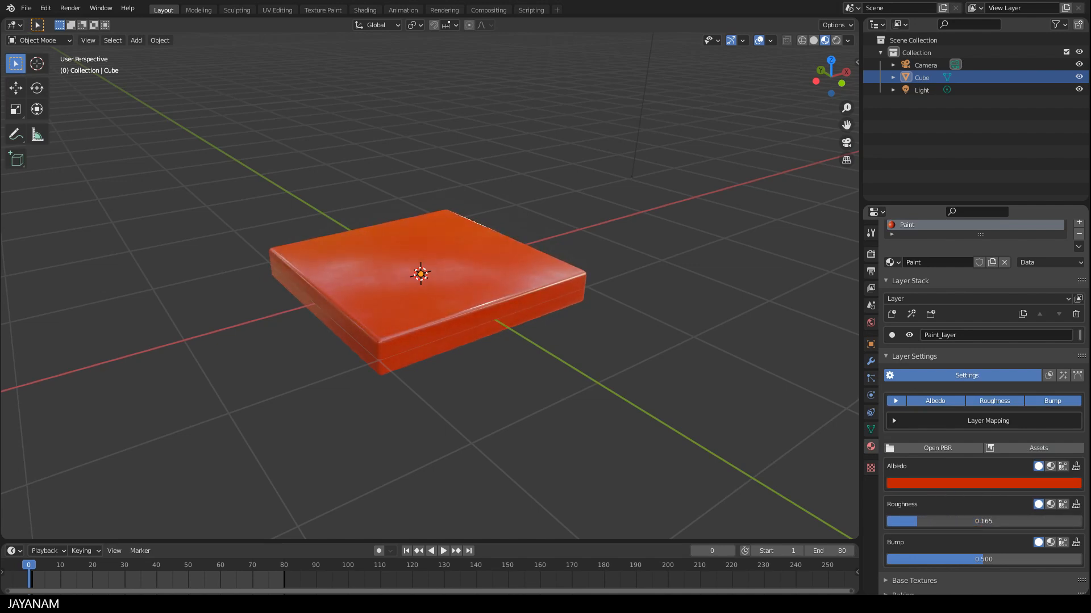
drag(417, 279, 389, 278)
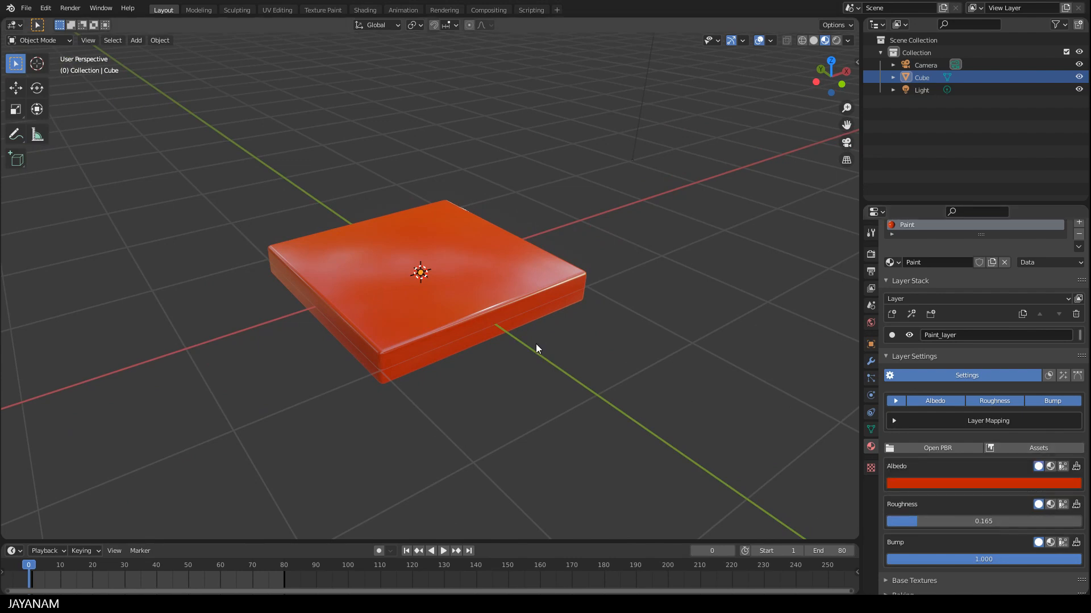
mouse_move(414, 371)
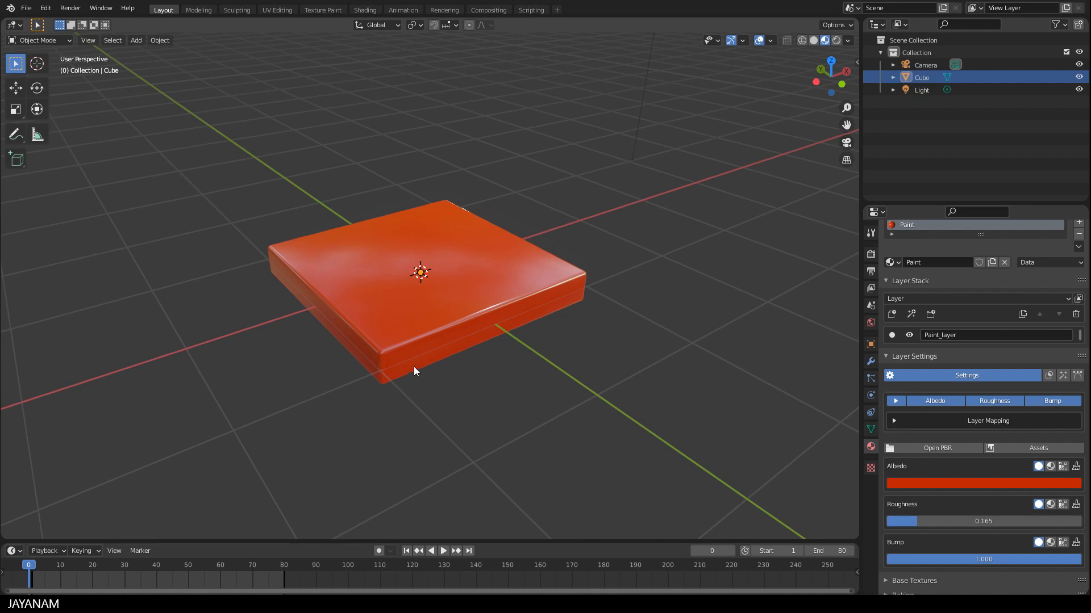
mouse_move(475, 400)
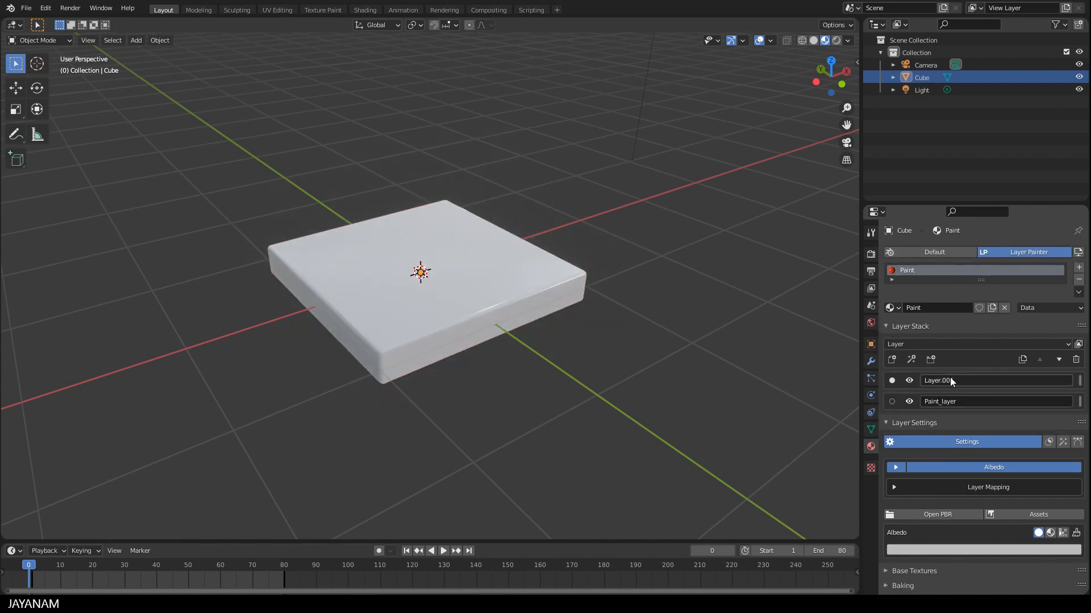
Rename the new layer Metal_Layer and enable Albedo, Metallic, Roughness and Bump channels
double_click(960, 380)
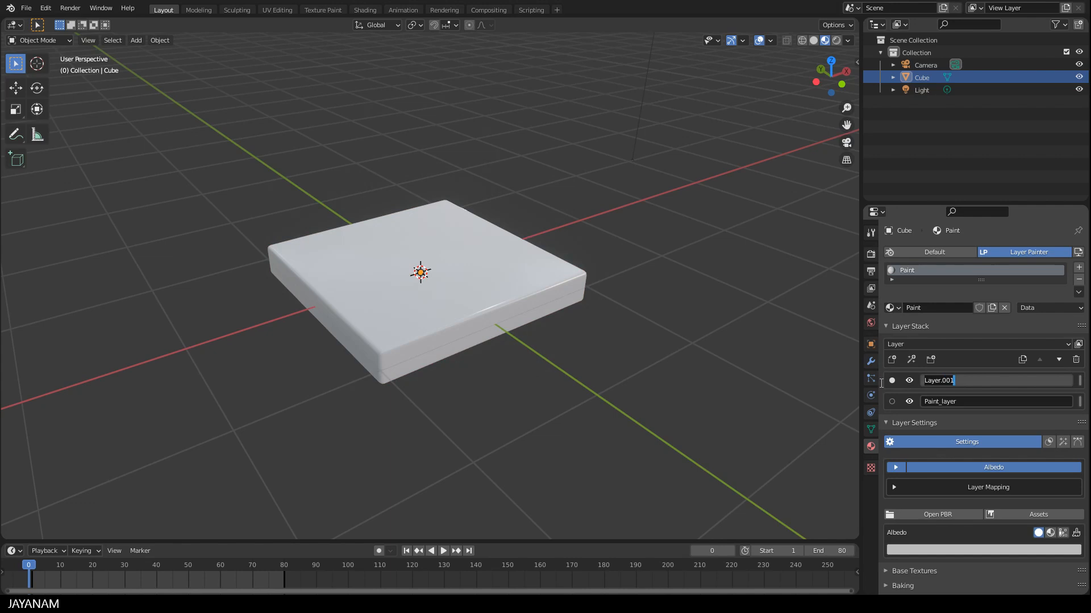
text(Metal_La)
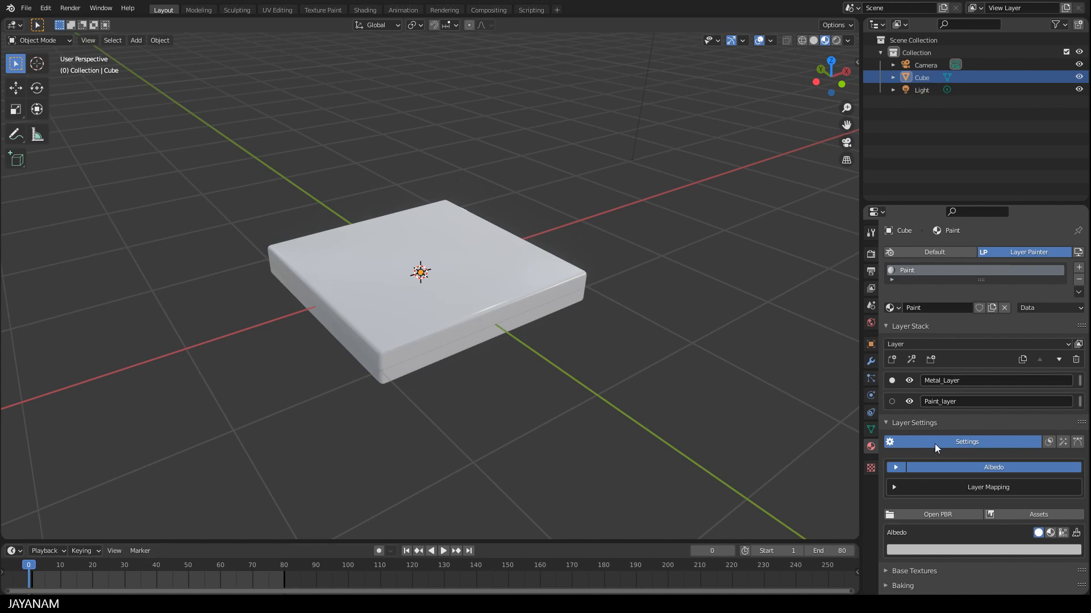
click(896, 467)
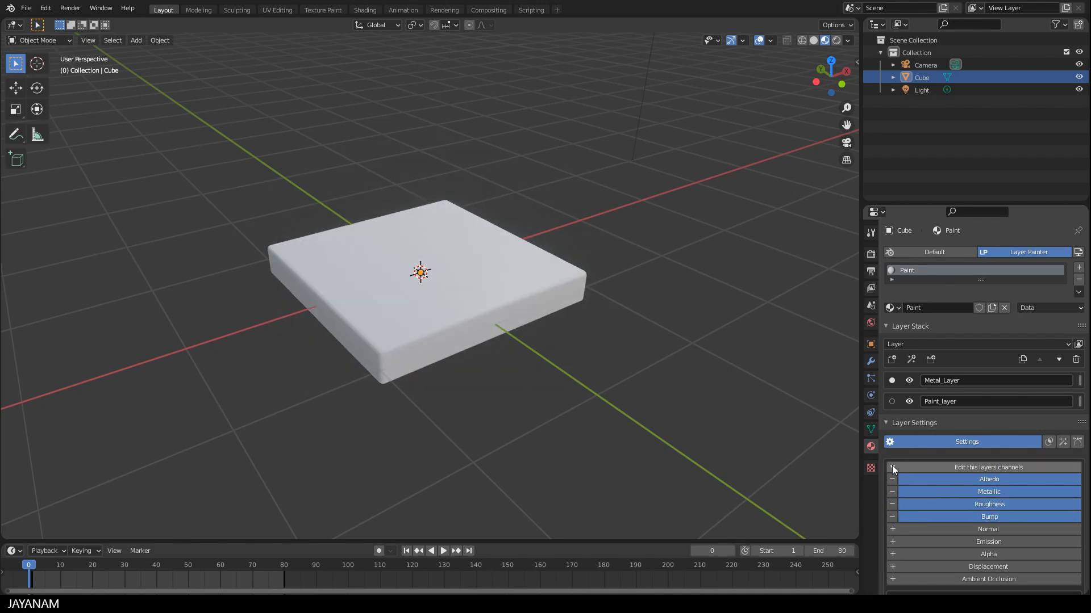
click(895, 467)
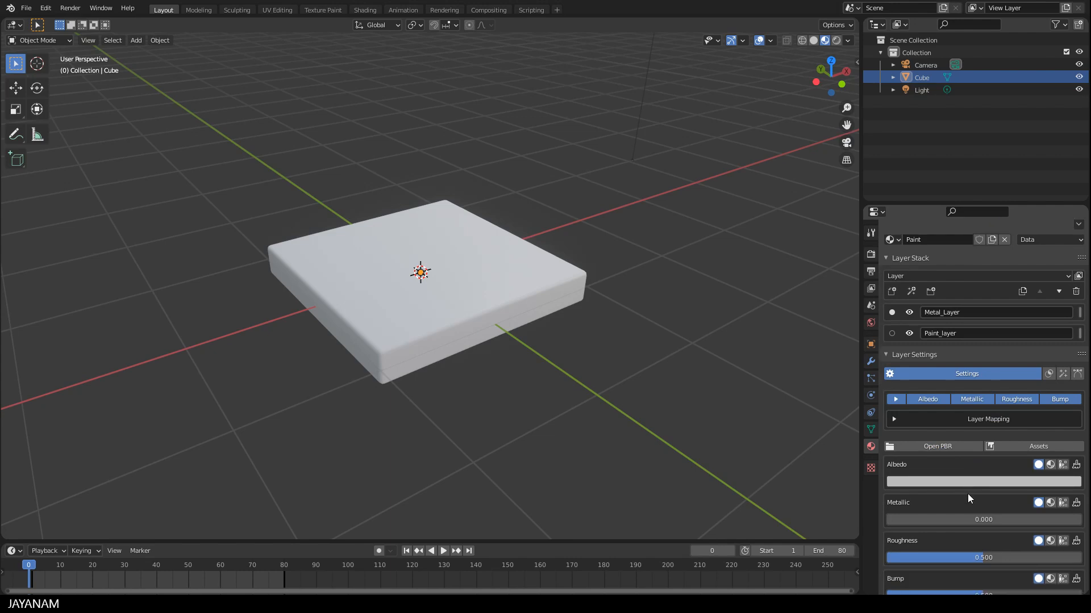
Make Metal_Layer's albedo white, with roughness 0.153 and bump 0.107
click(1037, 464)
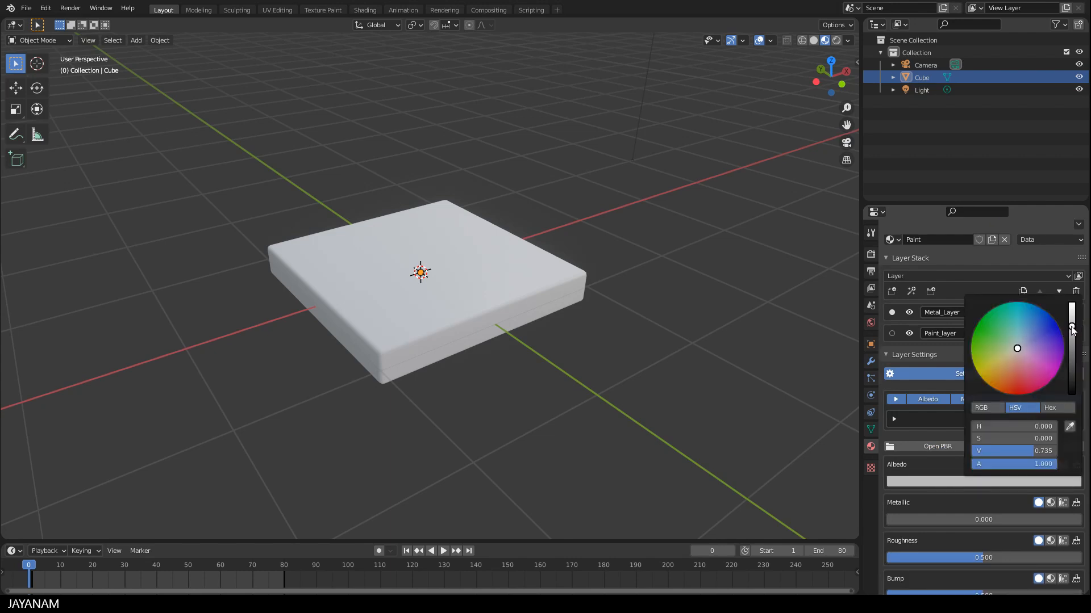
drag(1072, 331, 1071, 304)
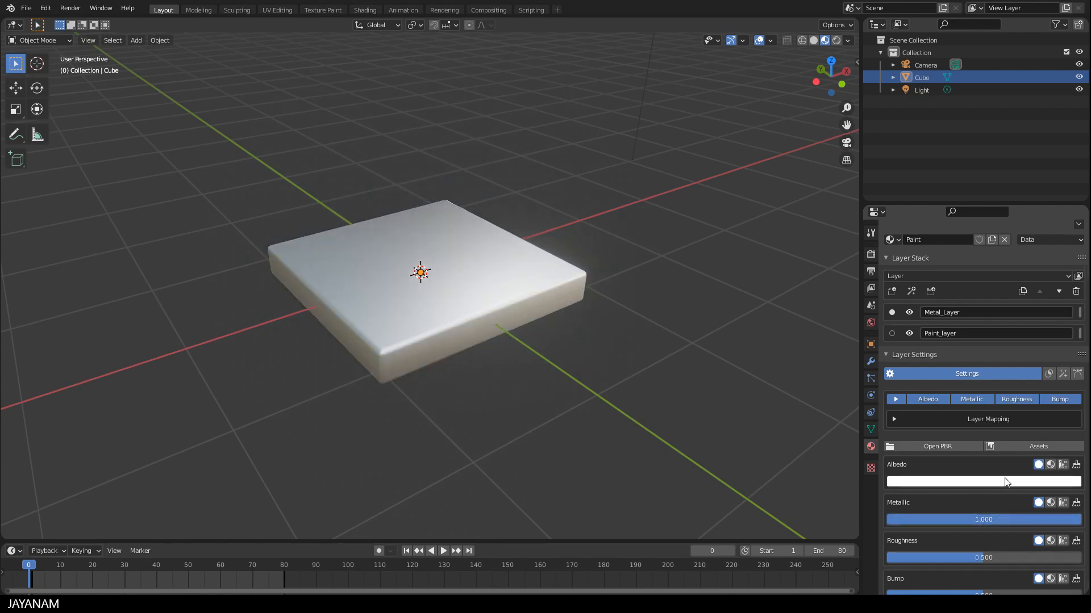
drag(983, 557, 900, 557)
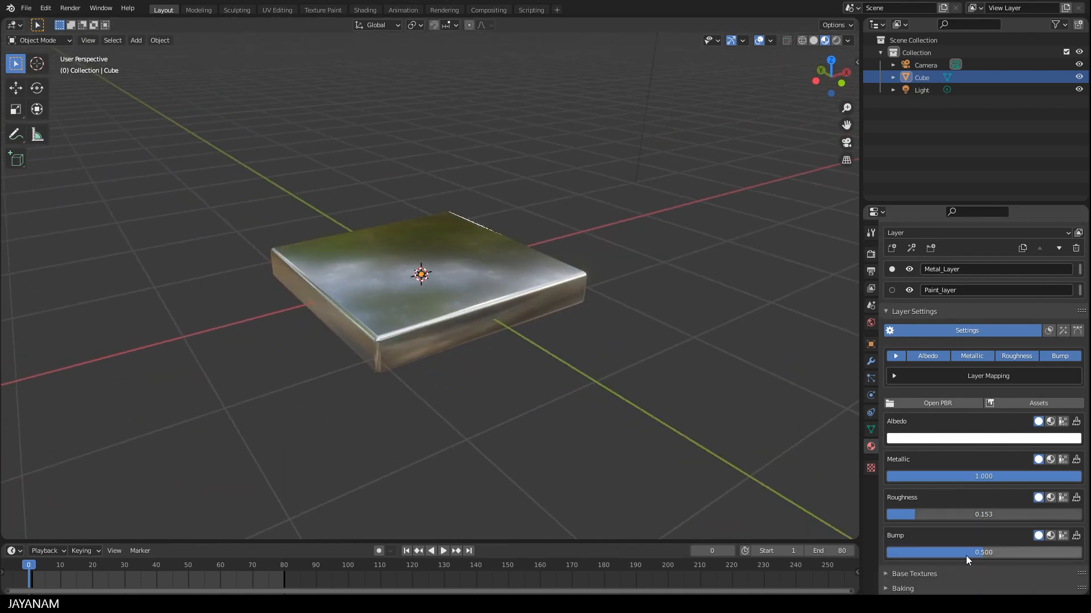
drag(983, 552, 898, 552)
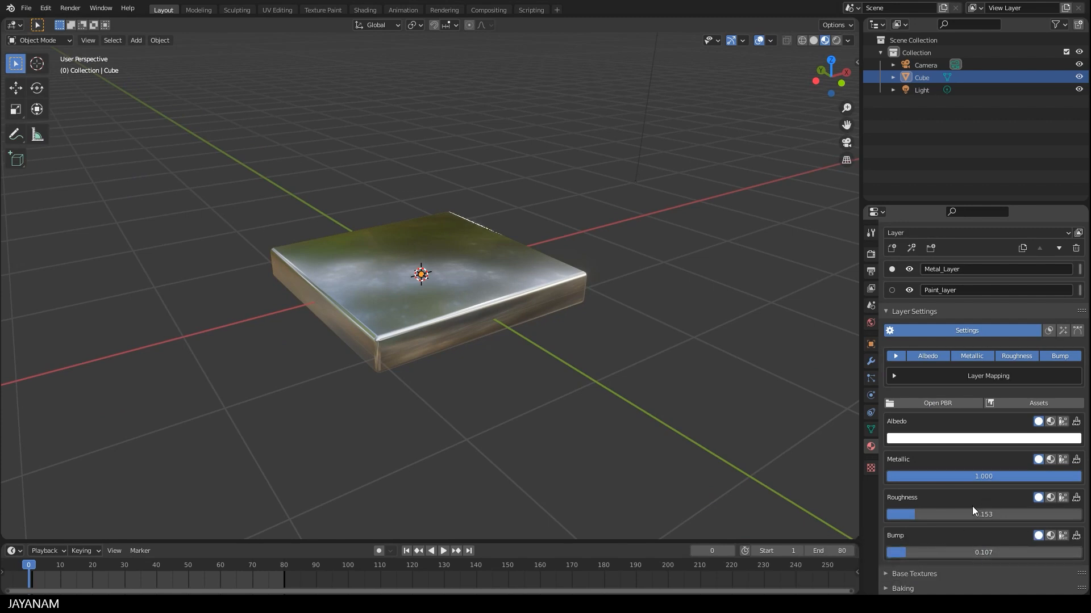
mouse_move(958, 316)
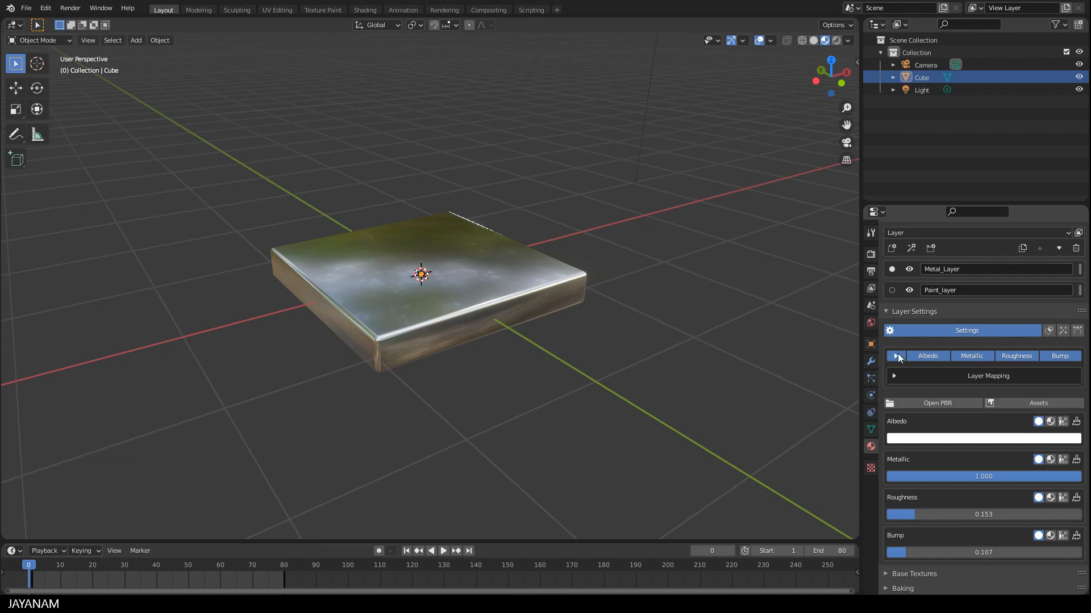
mouse_move(1049, 330)
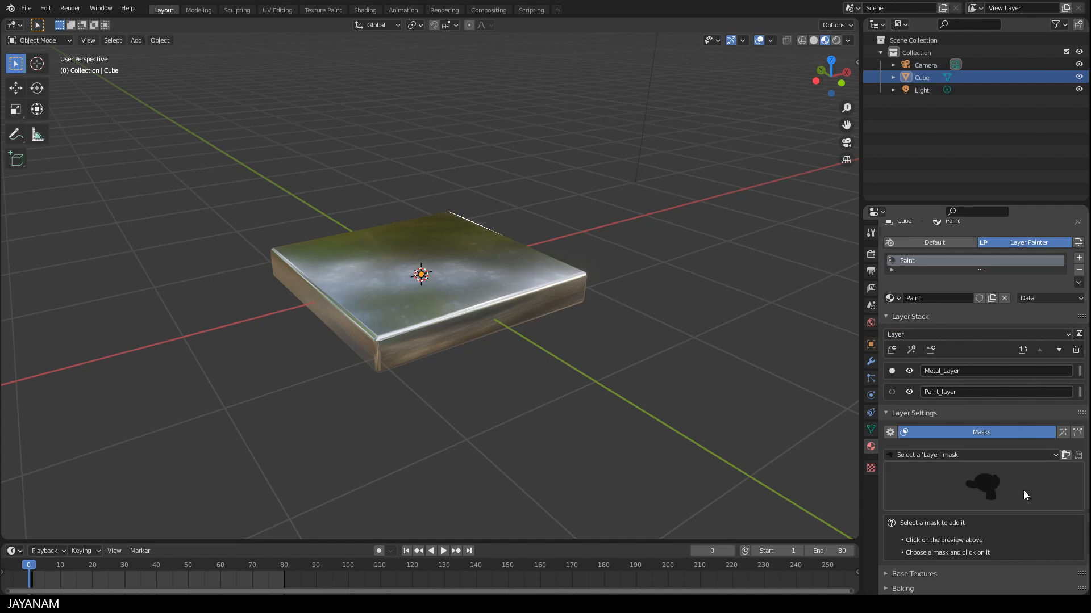
mouse_move(983, 489)
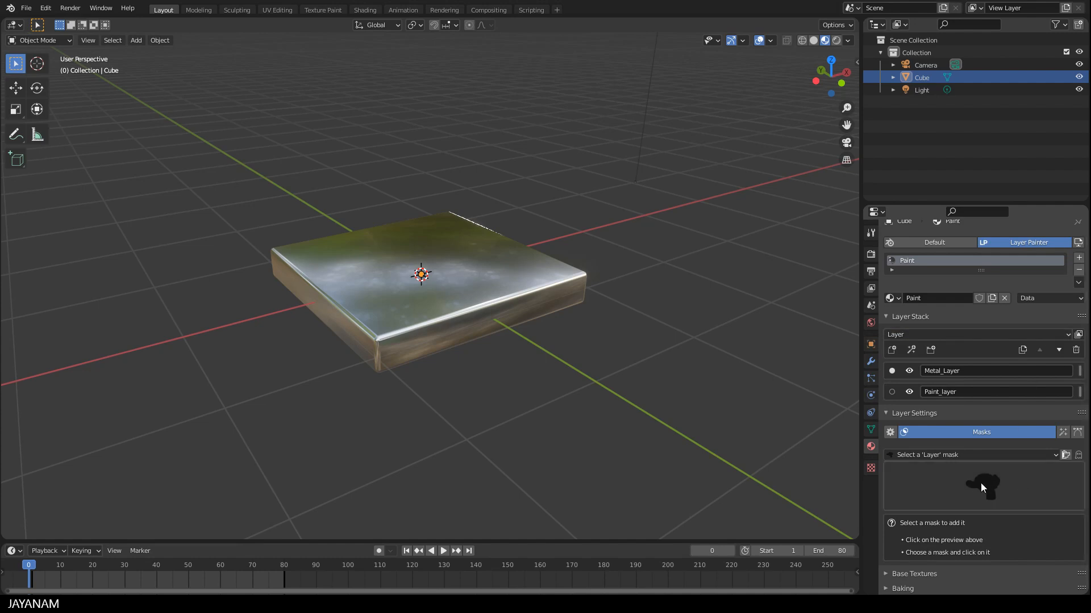
mouse_move(988, 487)
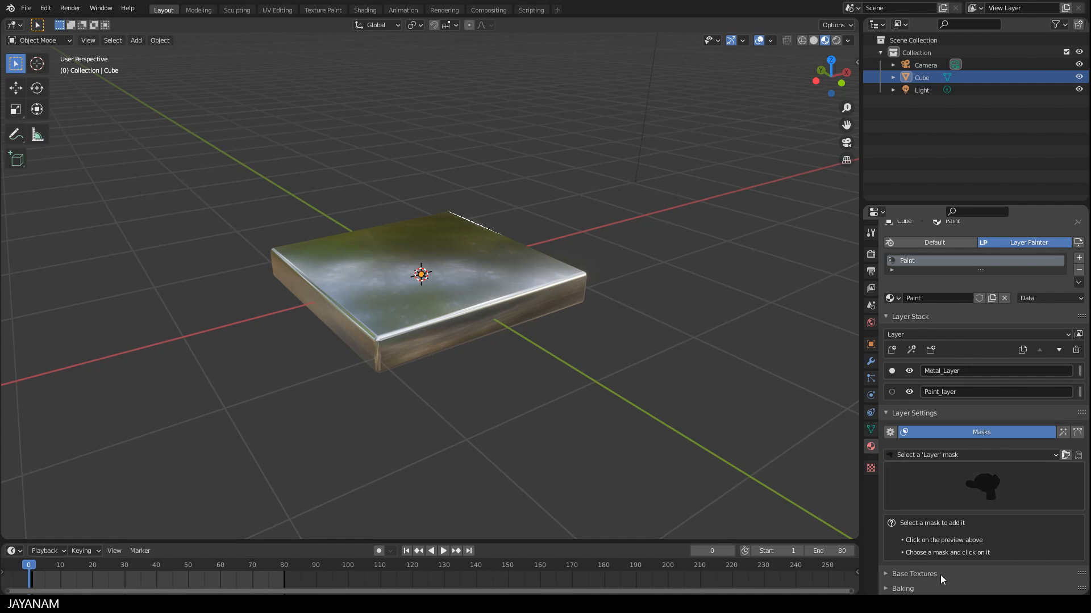
Pick the Damage mask from the mask gallery for Metal_Layer
click(983, 487)
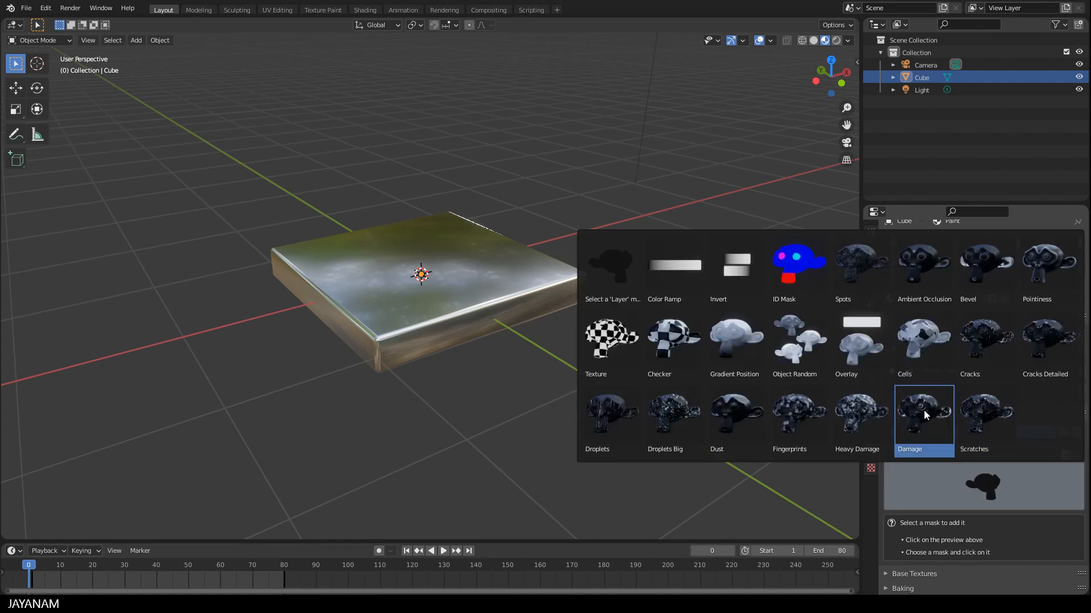
click(923, 410)
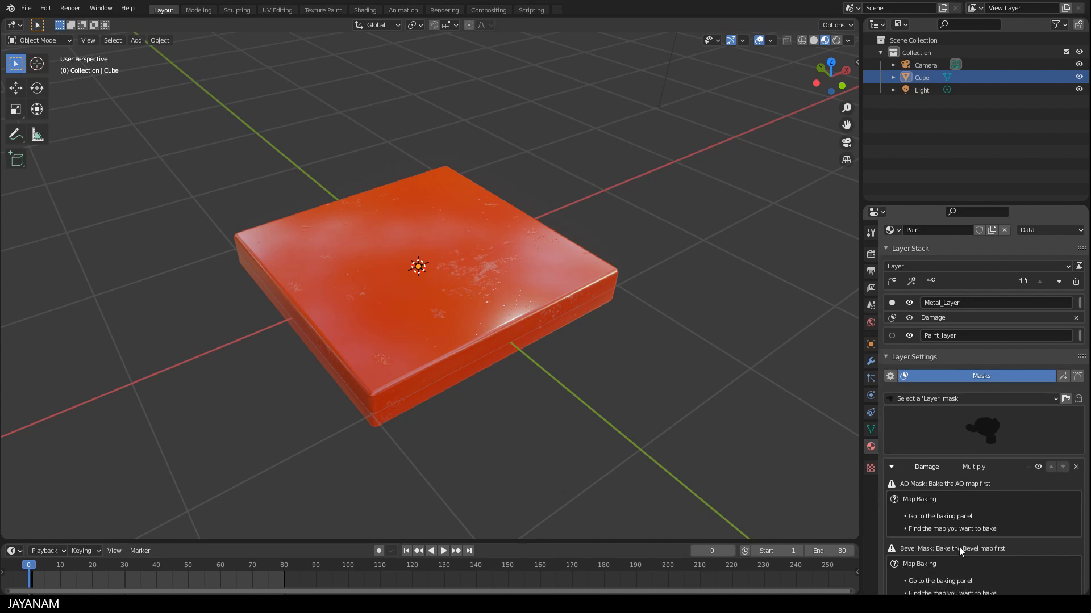
Bake the Pointiness, Ambient Occlusion and Bevel maps that drive the Damage mask
scroll(down, 3)
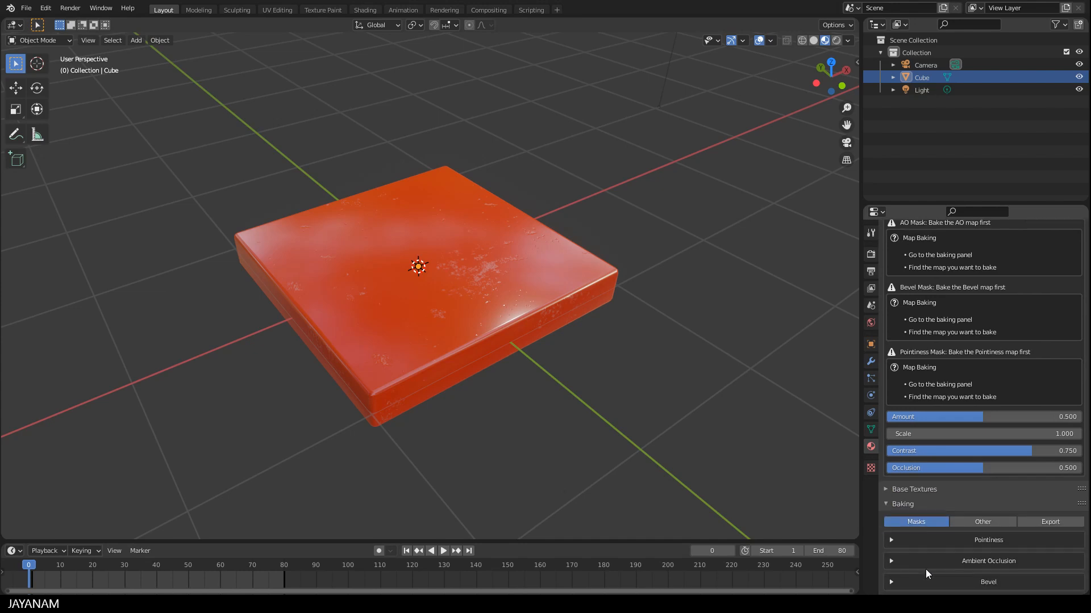
click(987, 540)
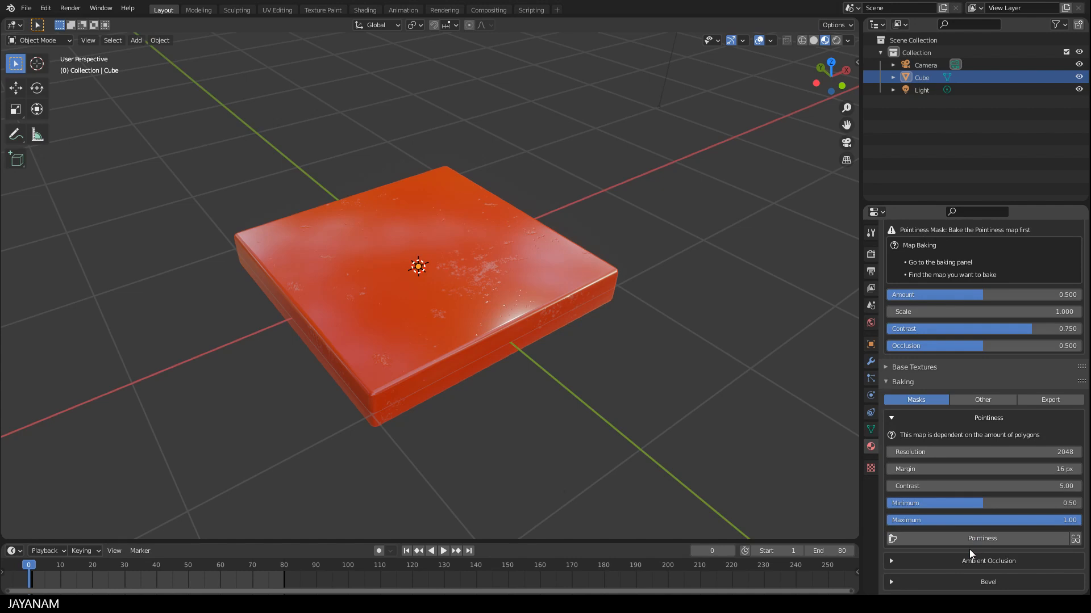
mouse_move(988, 561)
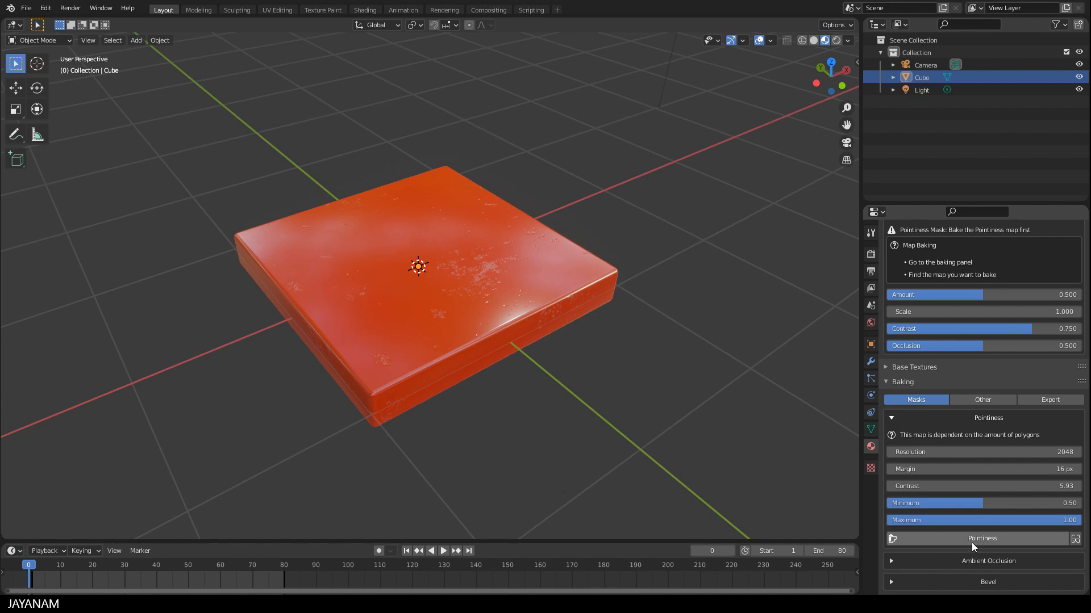
click(982, 538)
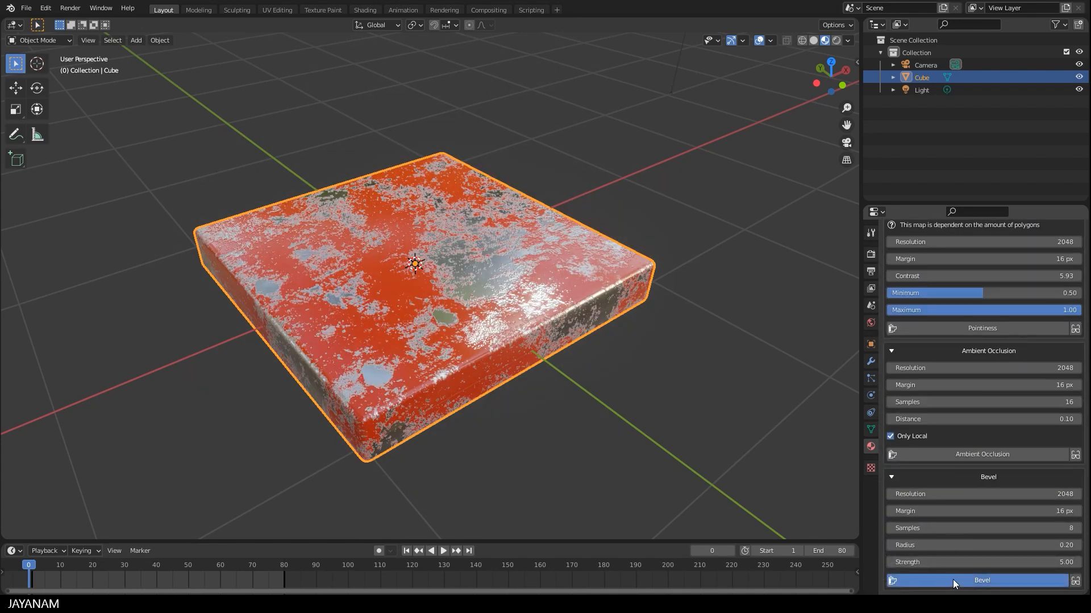
click(981, 580)
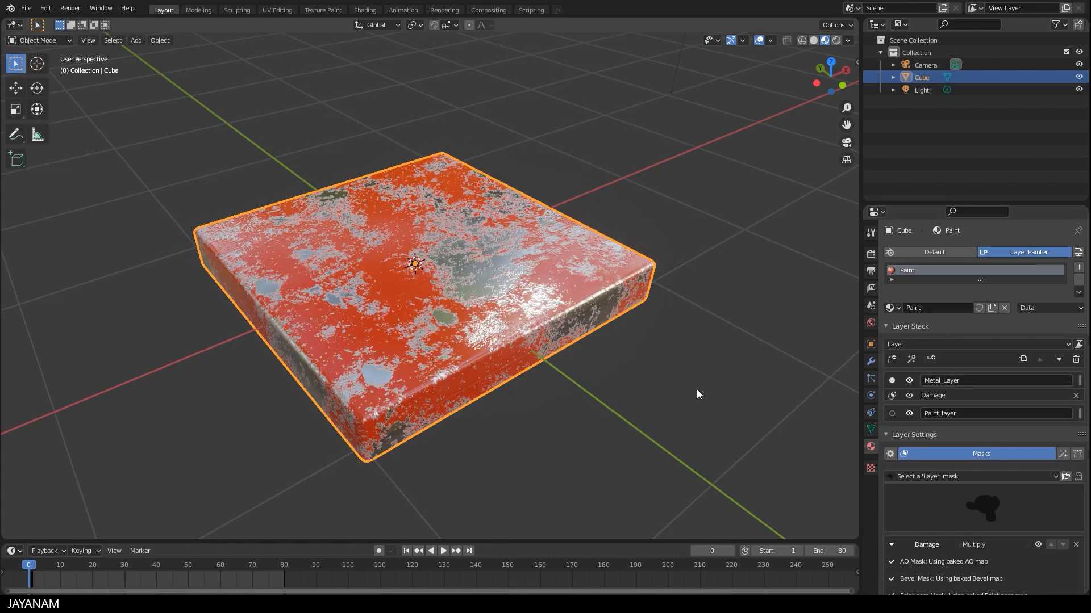
mouse_move(938, 399)
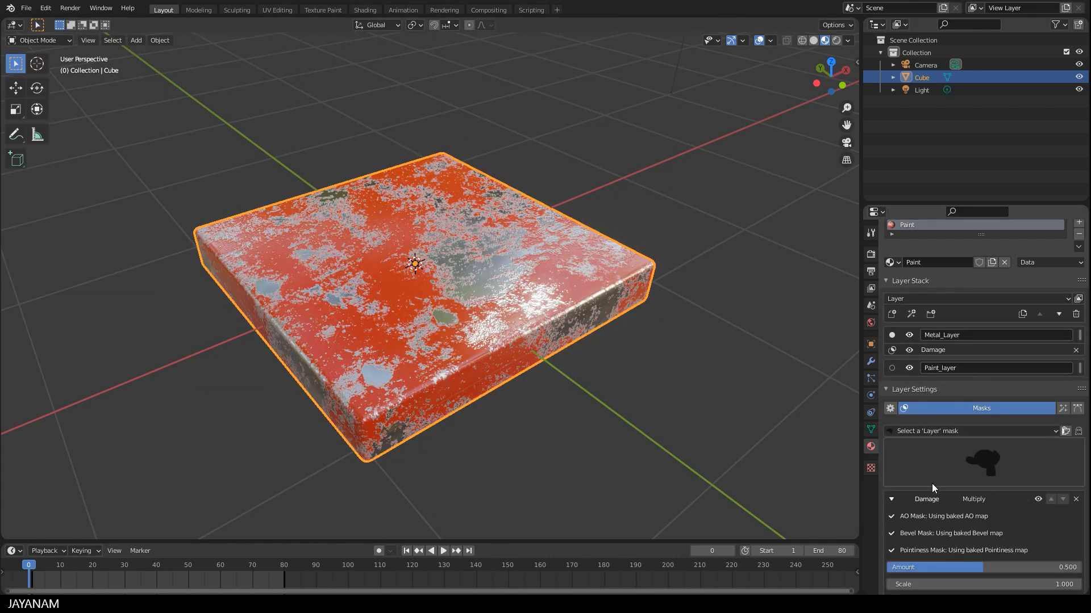
Tune the Damage mask to Amount 0.176, Scale 0.200 and Contrast 0.850
scroll(down, 3)
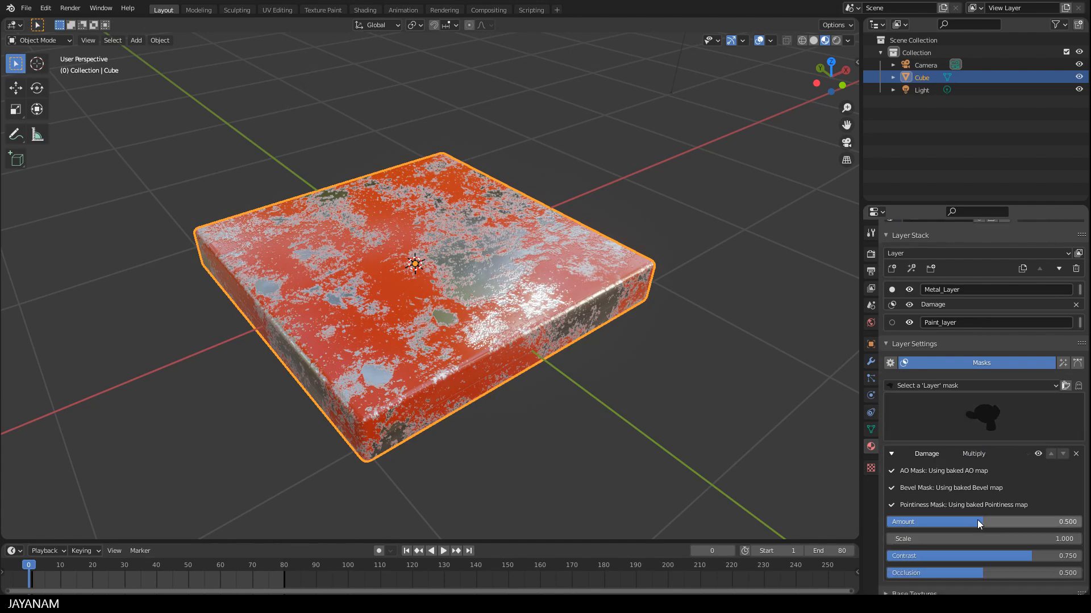
drag(973, 522, 918, 522)
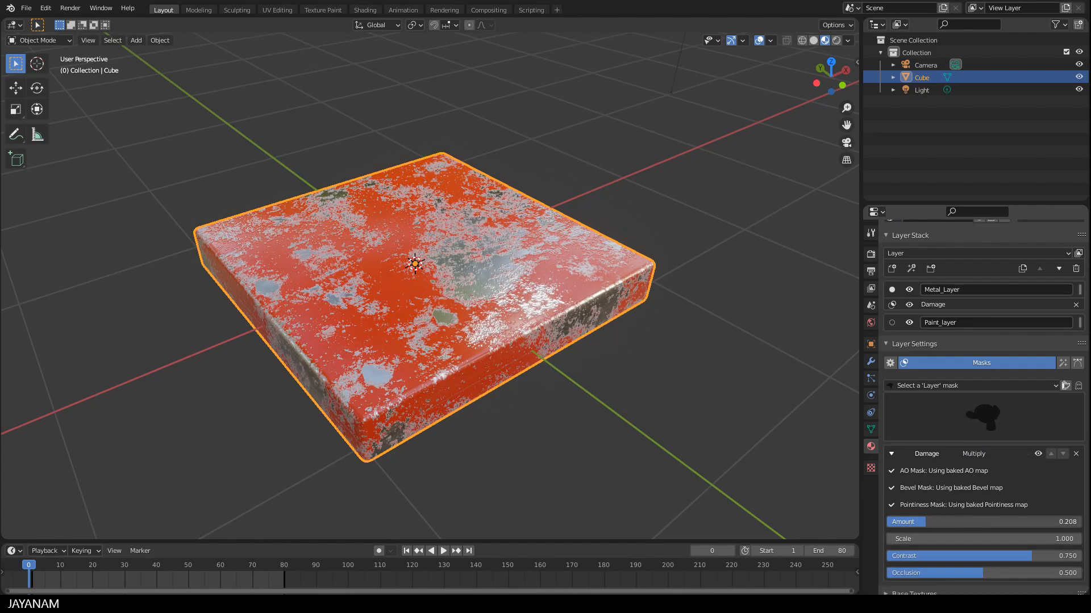
drag(939, 523, 918, 522)
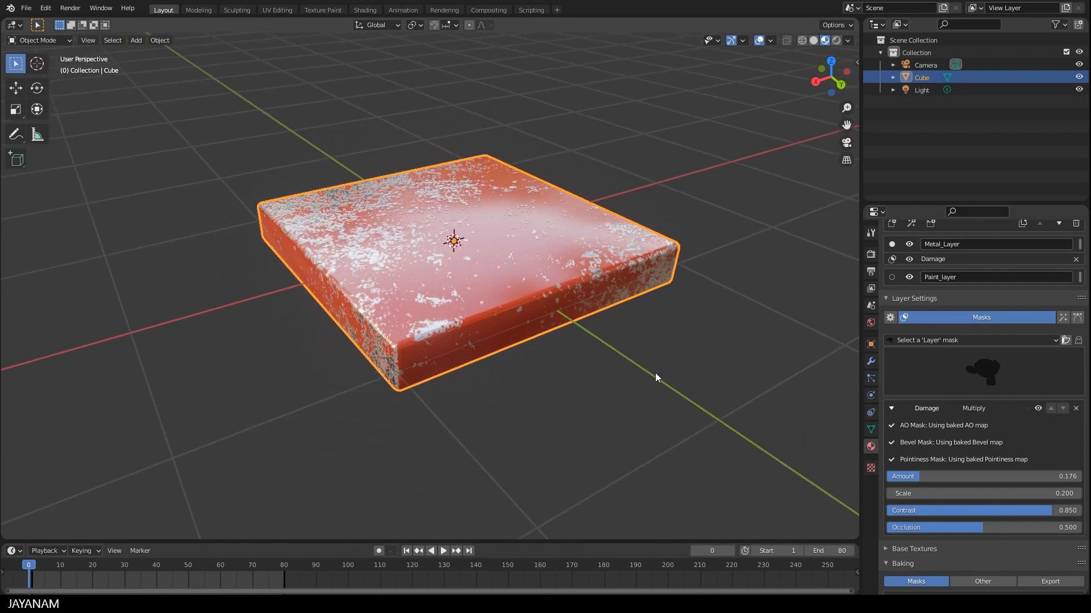
mouse_move(1001, 380)
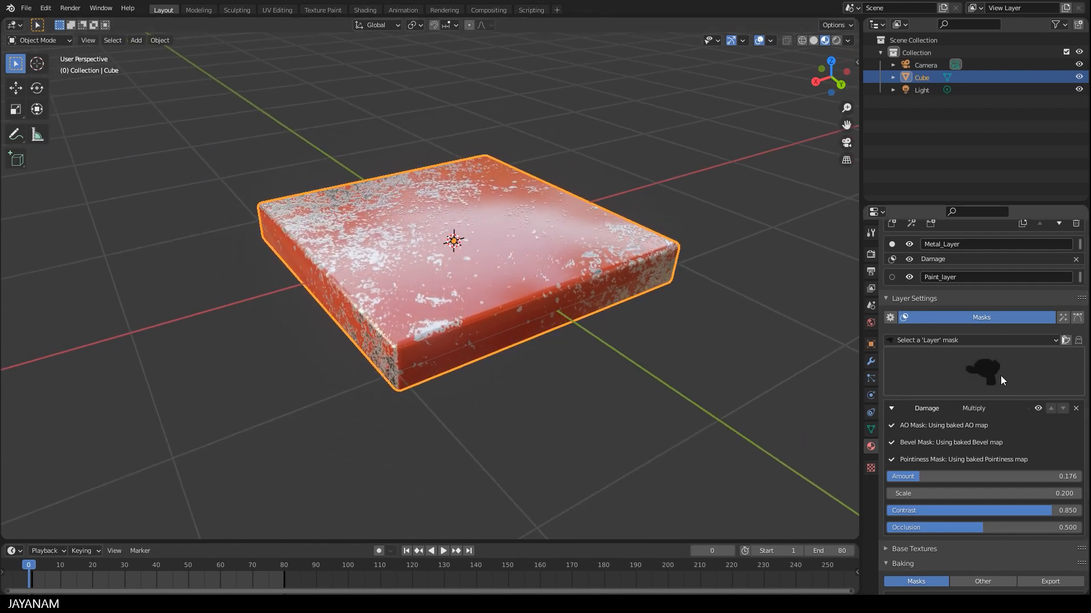
Add a Texture mask to Metal_Layer blended with Add, and create a black-filled paint texture
click(972, 341)
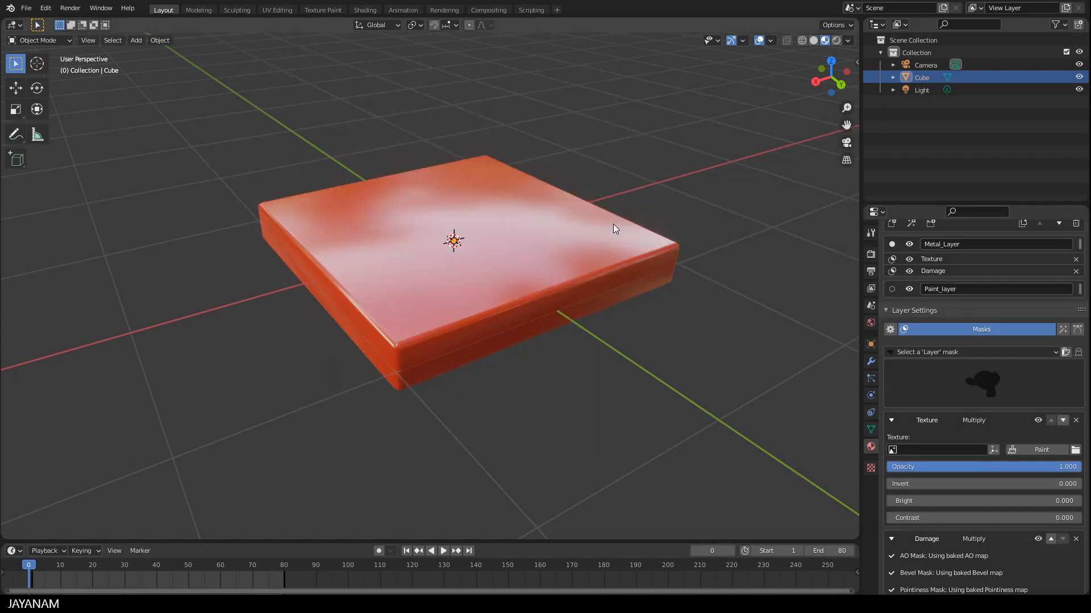
mouse_move(966, 368)
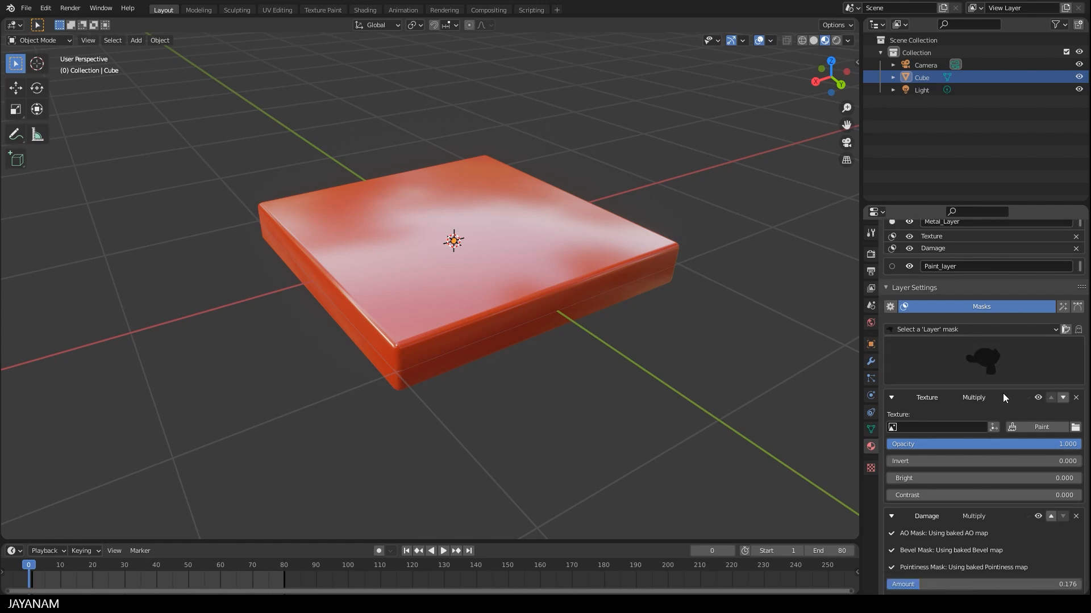
mouse_move(979, 406)
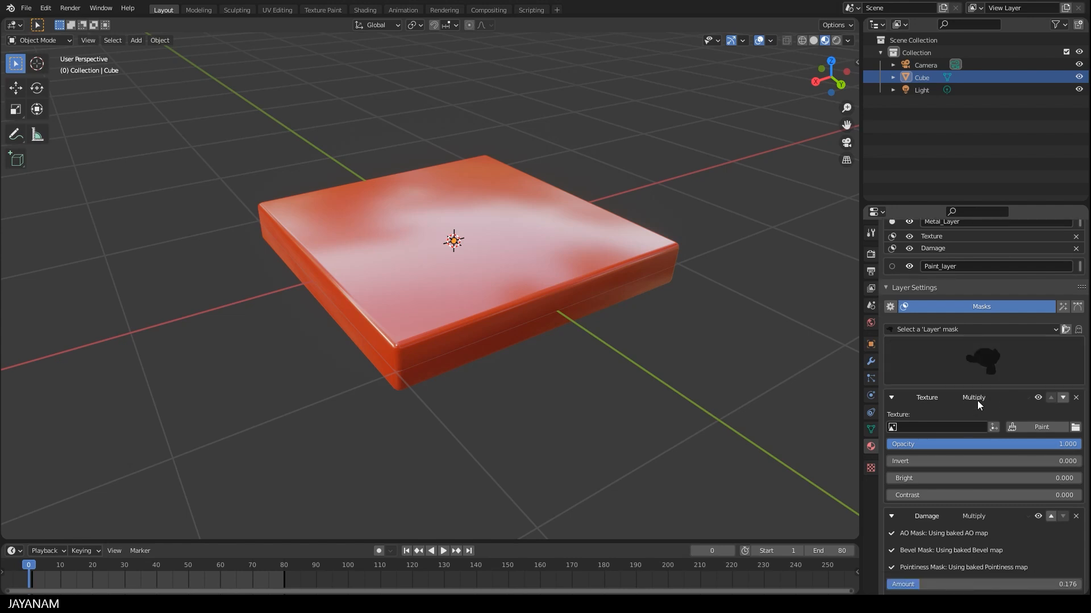
click(973, 397)
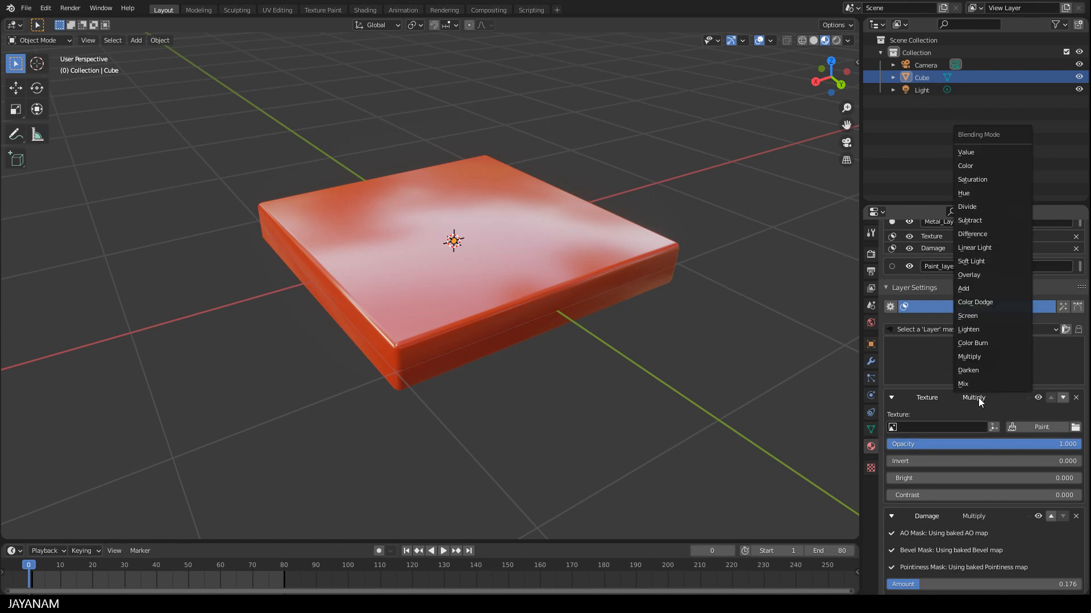
mouse_move(977, 288)
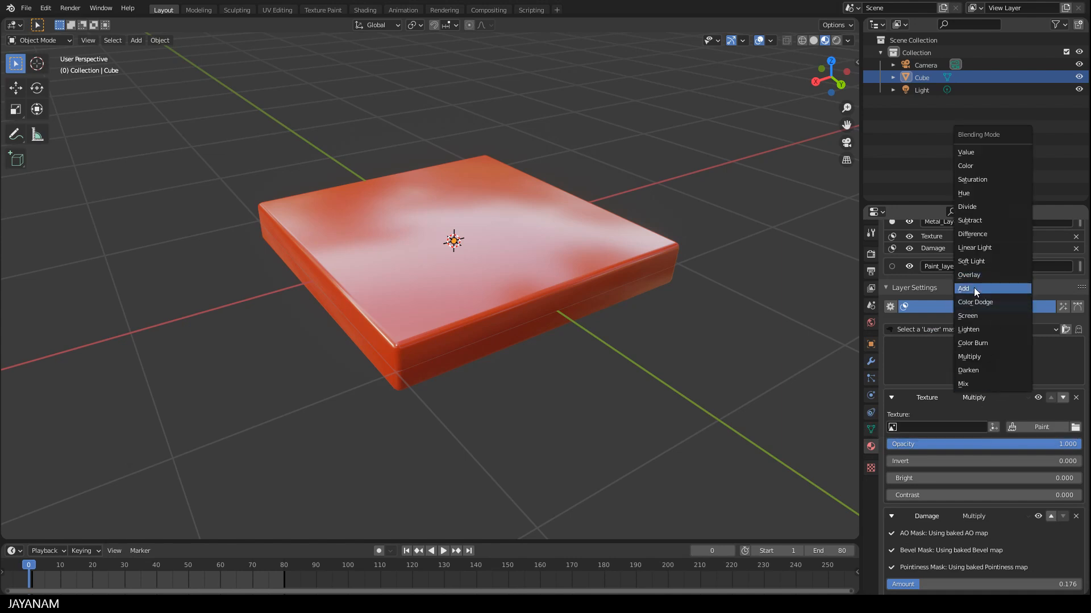
click(964, 288)
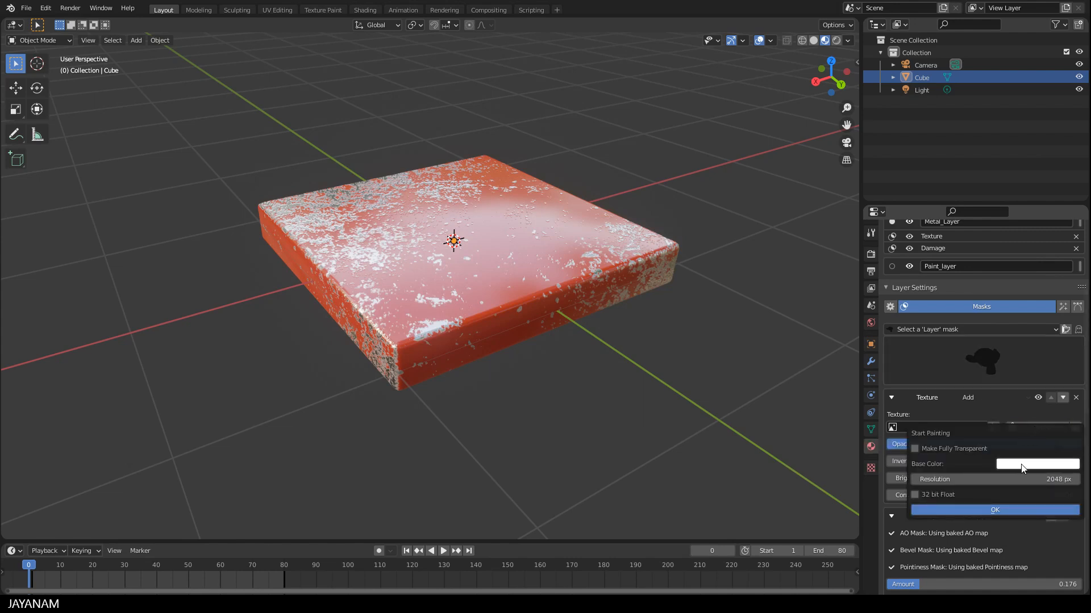
mouse_move(1036, 464)
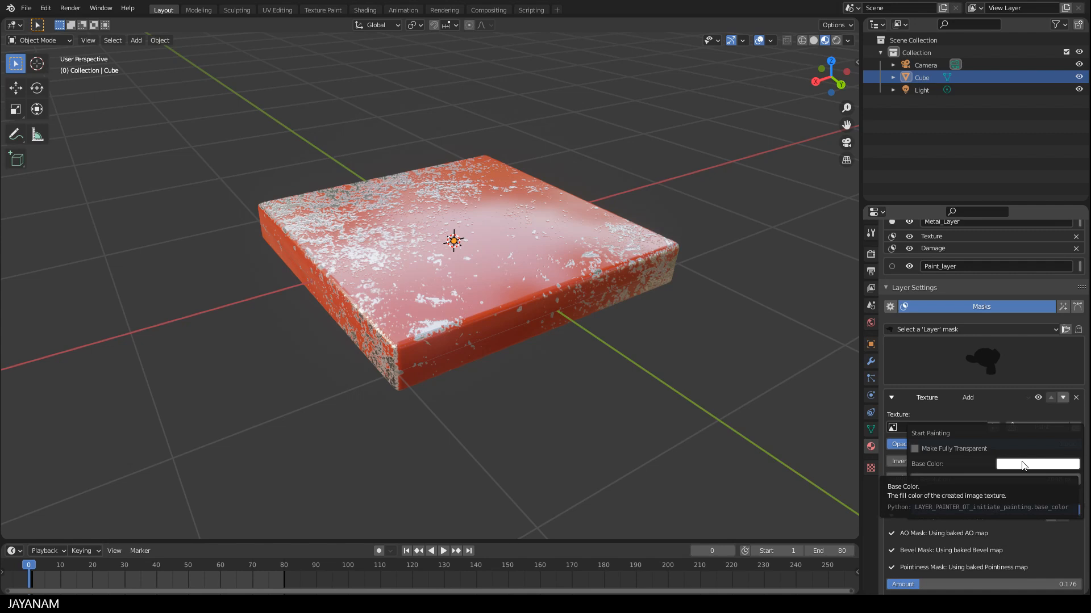
click(1035, 464)
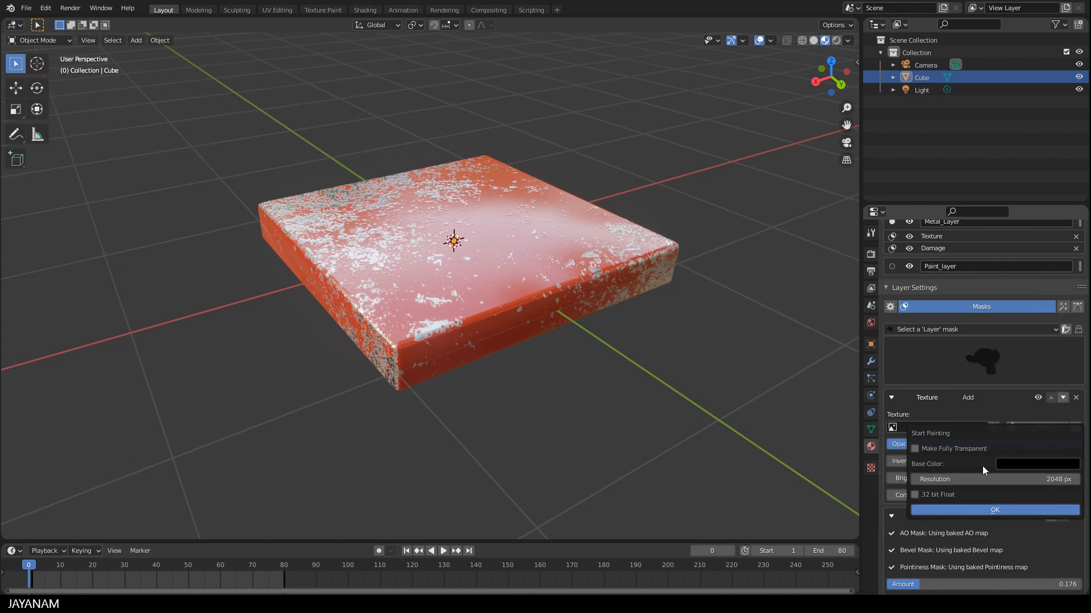
click(994, 510)
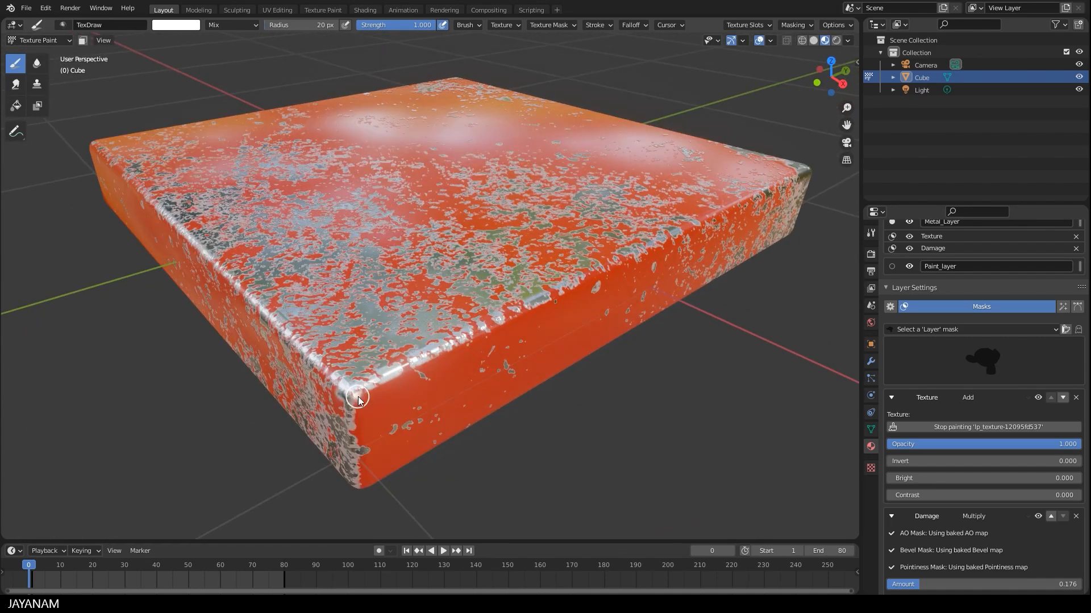
Brush white over the front, bottom and other box corners to expose bare metal
drag(358, 398, 351, 403)
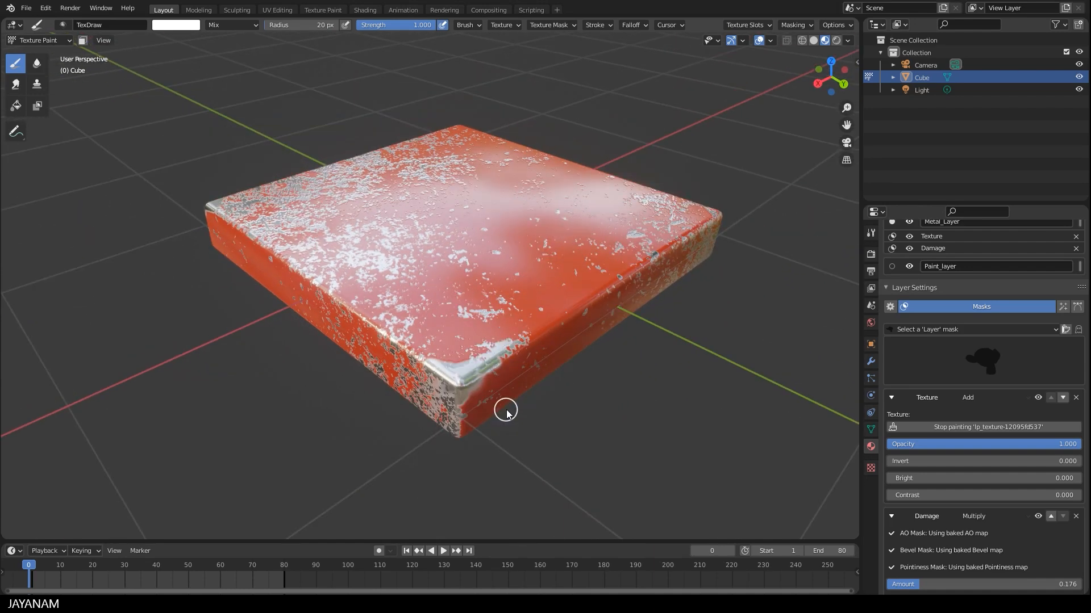
drag(506, 409, 470, 375)
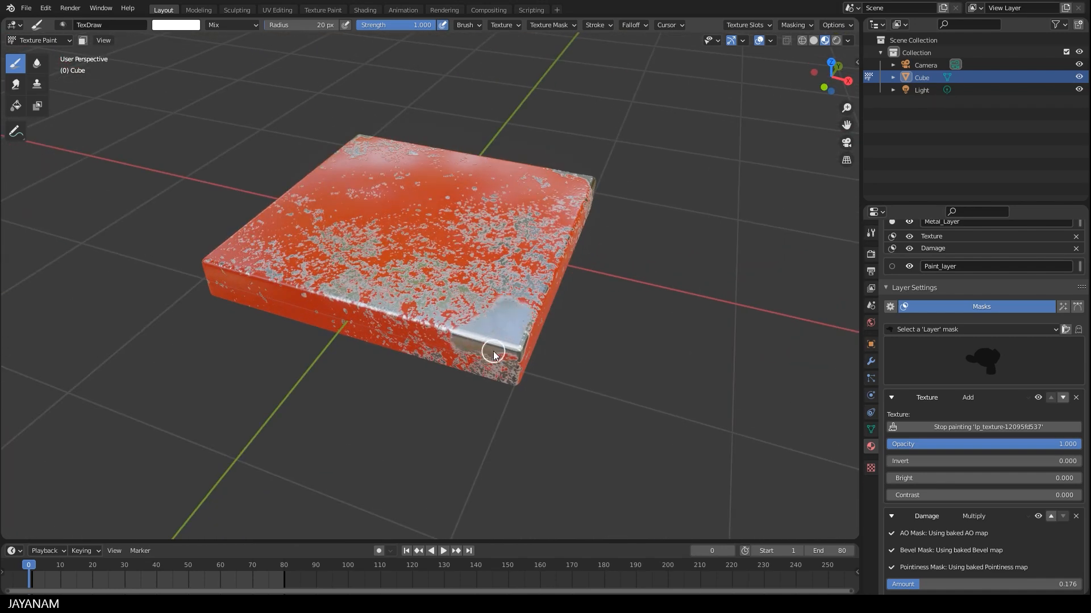
drag(494, 354, 442, 331)
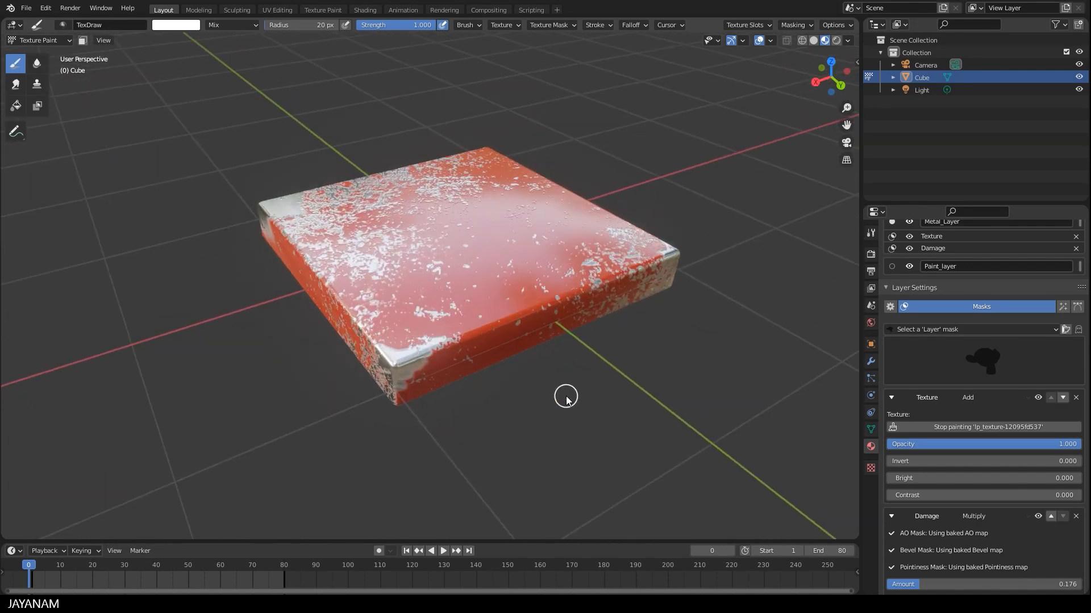
click(848, 40)
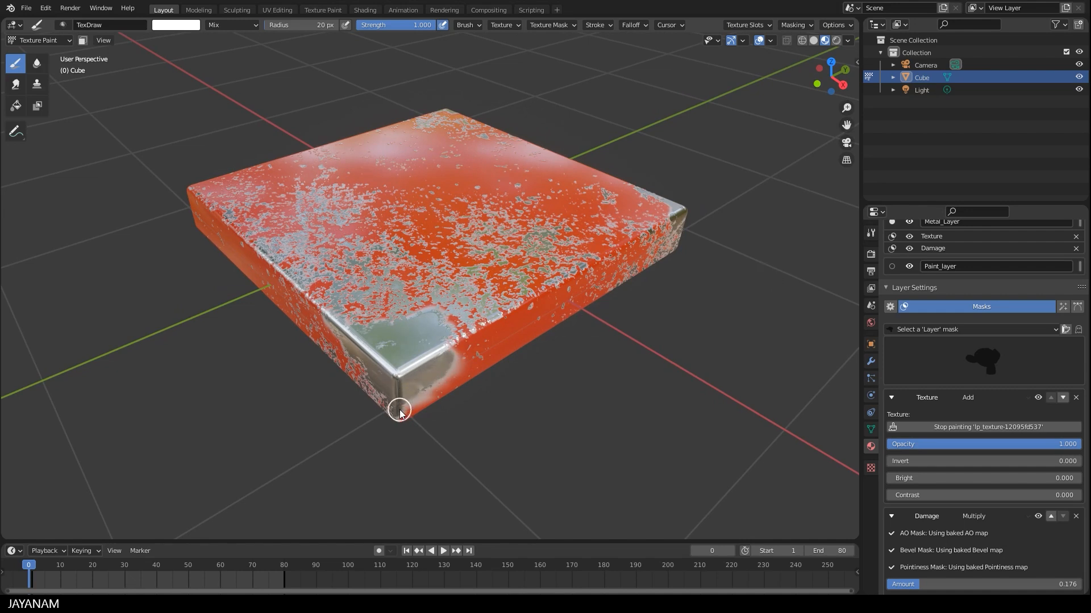
mouse_move(699, 376)
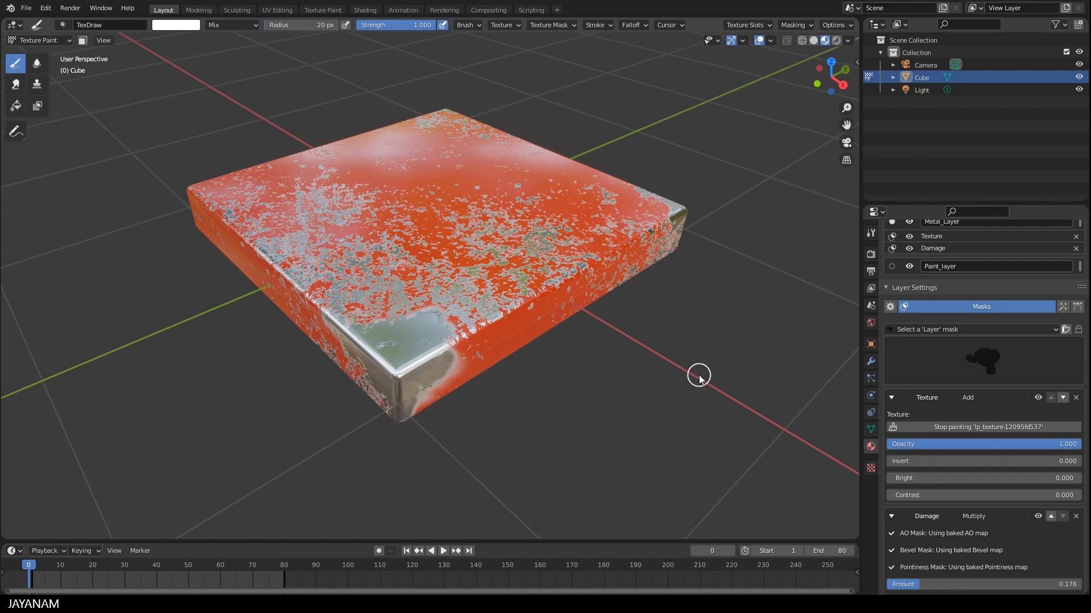
mouse_move(697, 379)
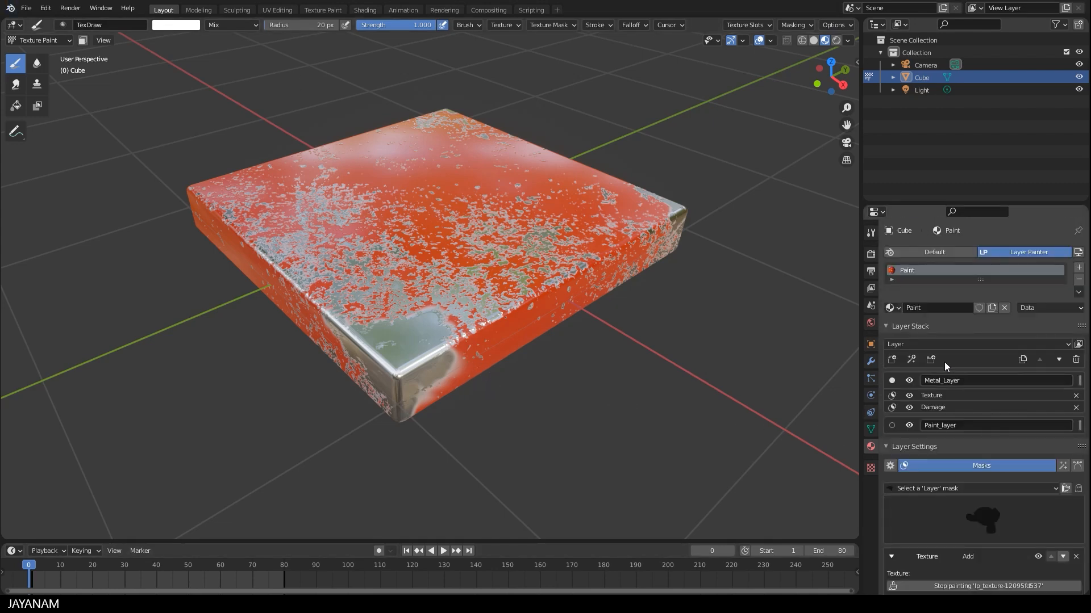
Select Paint_layer, make its Albedo blue and adjust its roughness
click(939, 425)
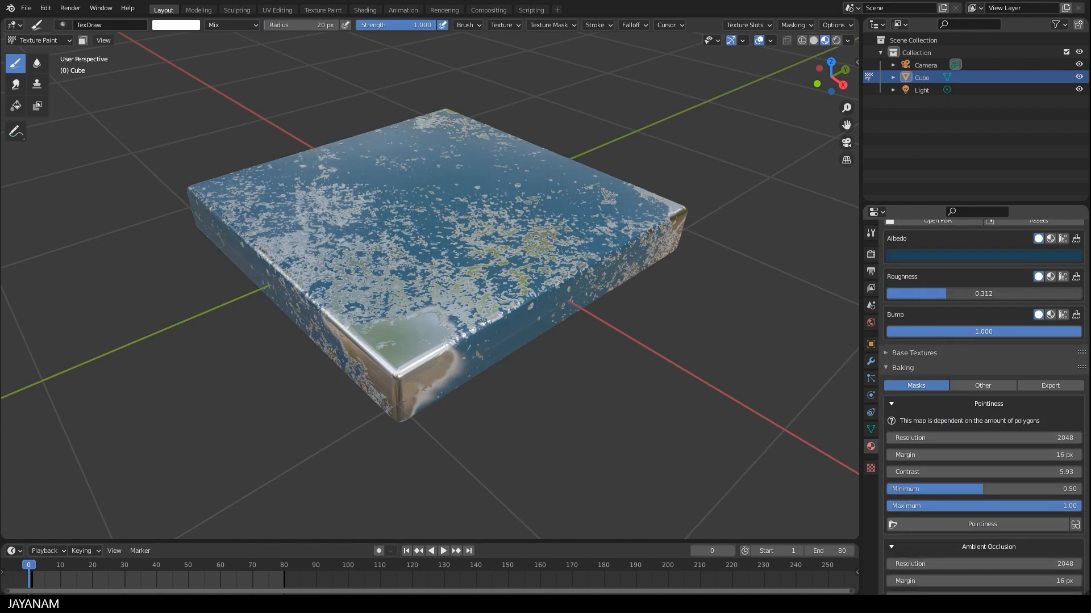
drag(981, 293, 1023, 293)
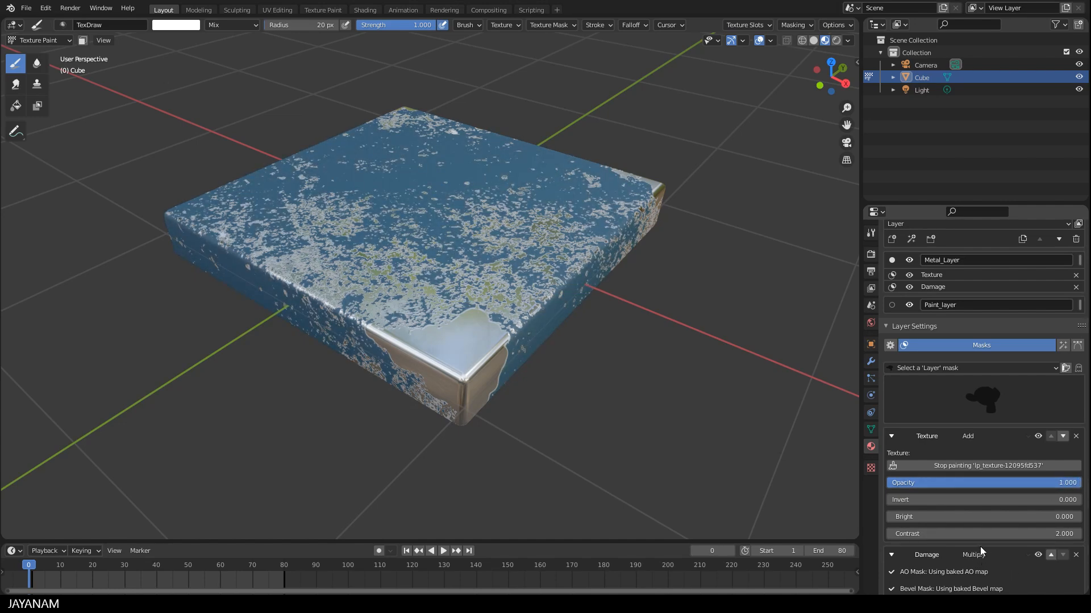
mouse_move(506, 369)
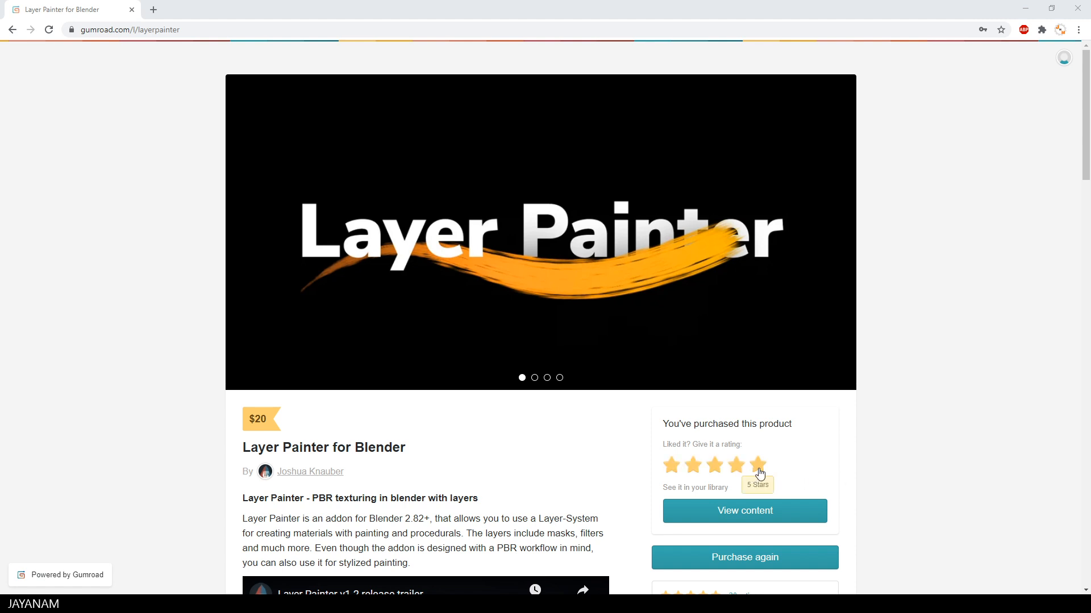
Give Layer Painter for Blender a five-star rating on its Gumroad page
click(758, 465)
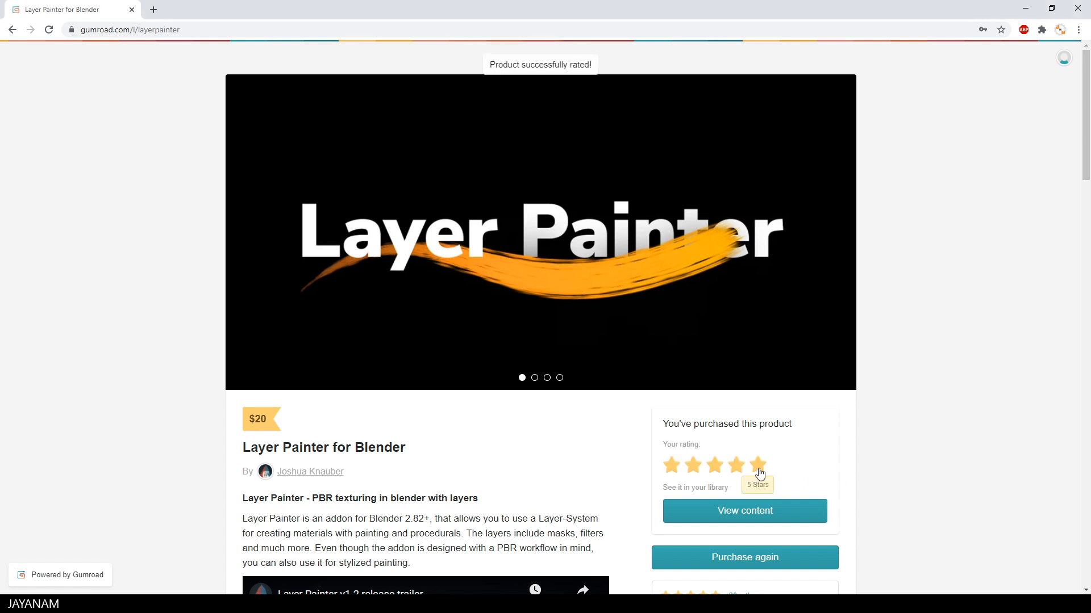